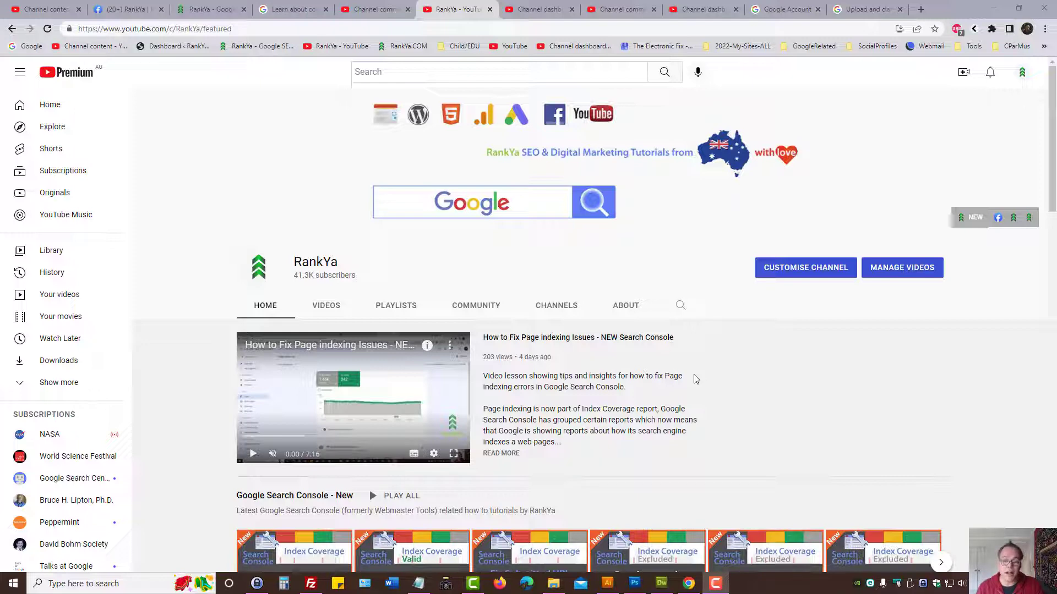
{"action": "mouse_move", "coordinate": [982, 415]}
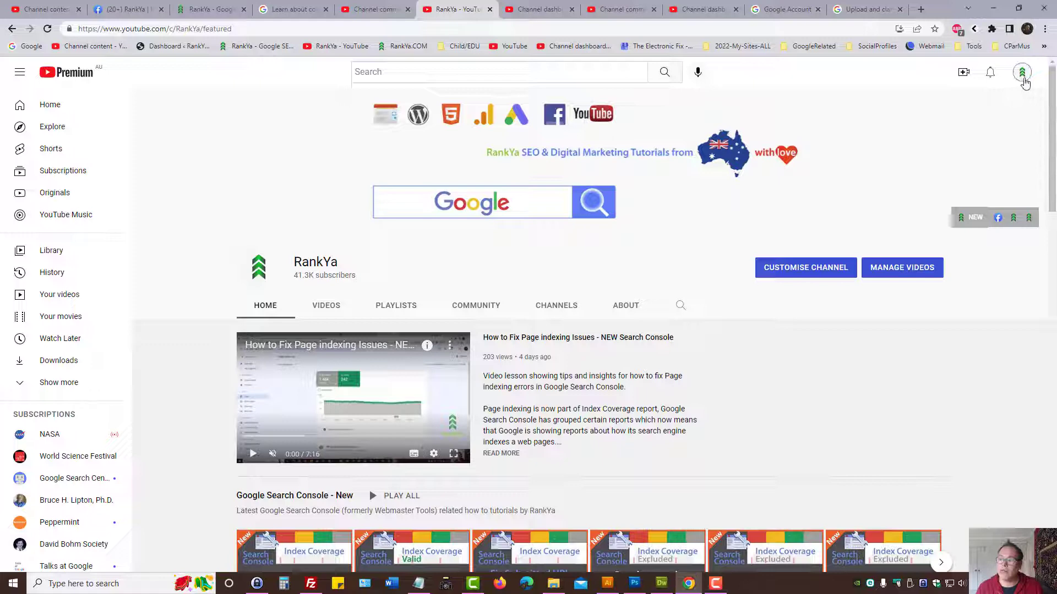
- Switch to the Studio channel dashboard and list all subscribers from the last 90 days
{"action": "left_click", "coordinate": [1021, 72]}
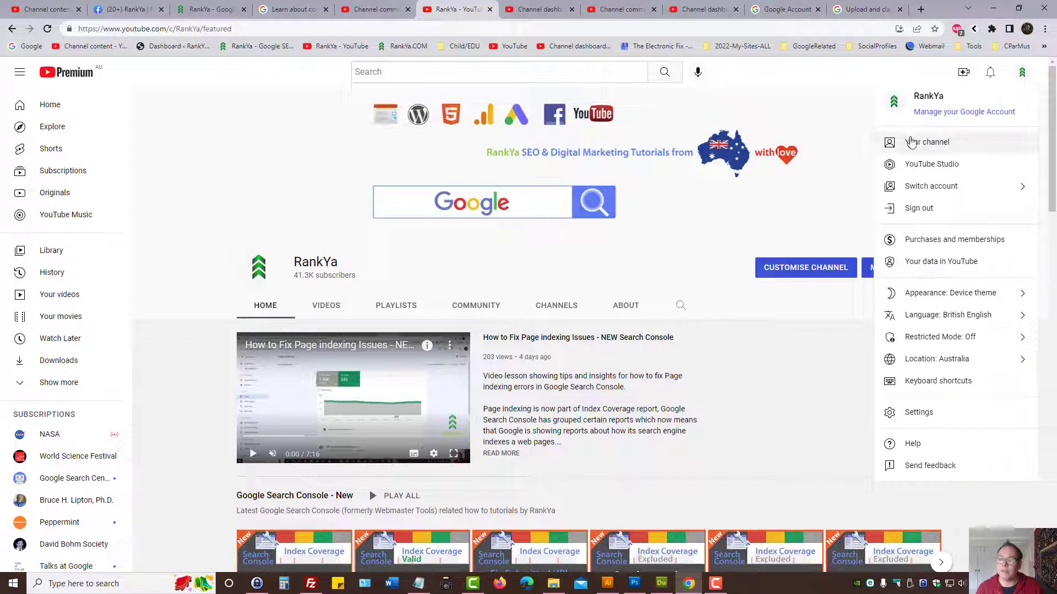
{"action": "mouse_move", "coordinate": [931, 164]}
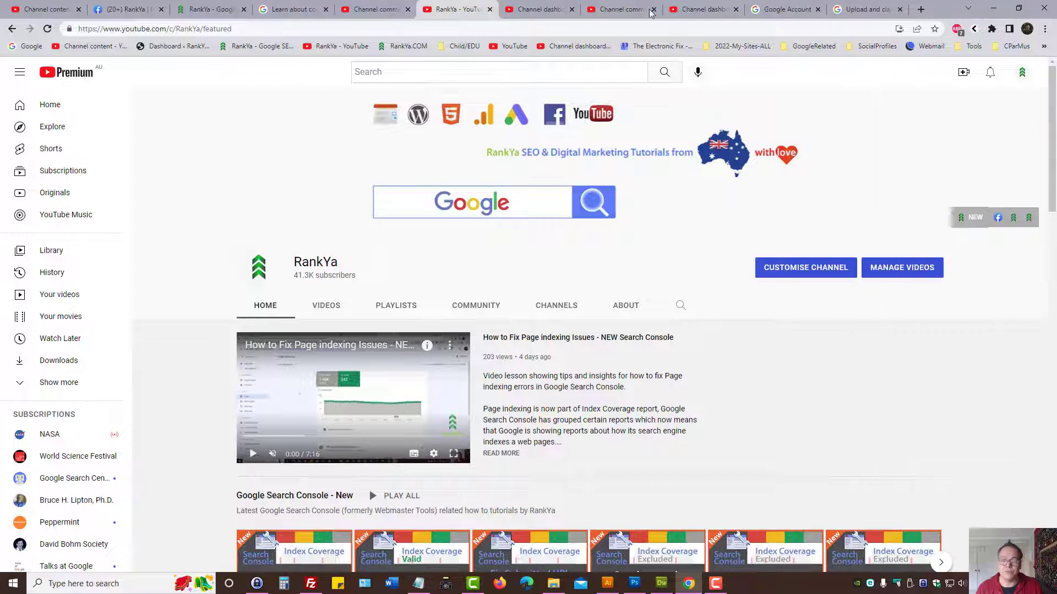
{"action": "left_click", "coordinate": [536, 9]}
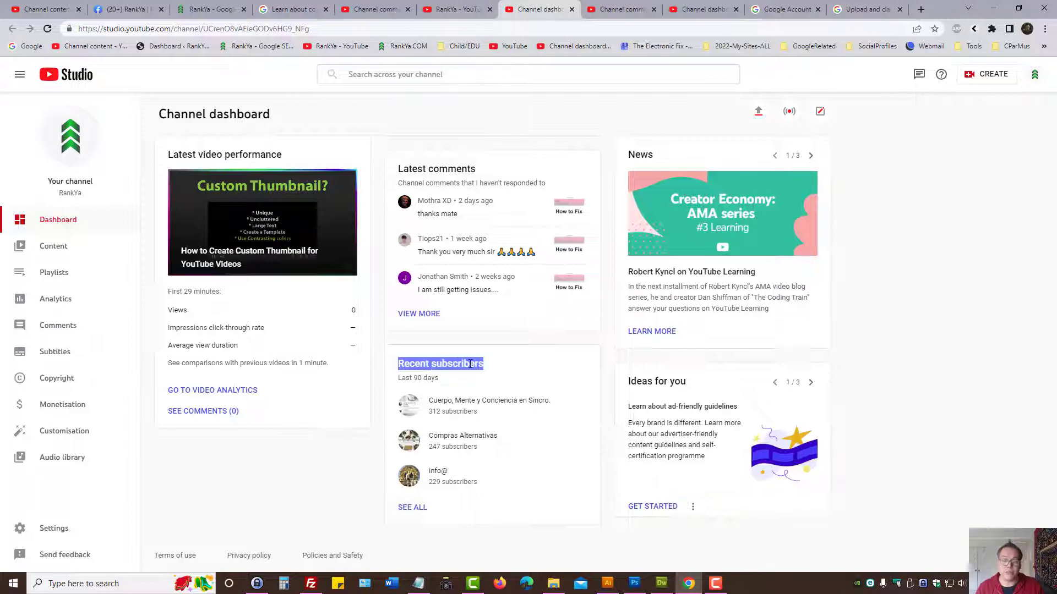
{"action": "mouse_move", "coordinate": [417, 514]}
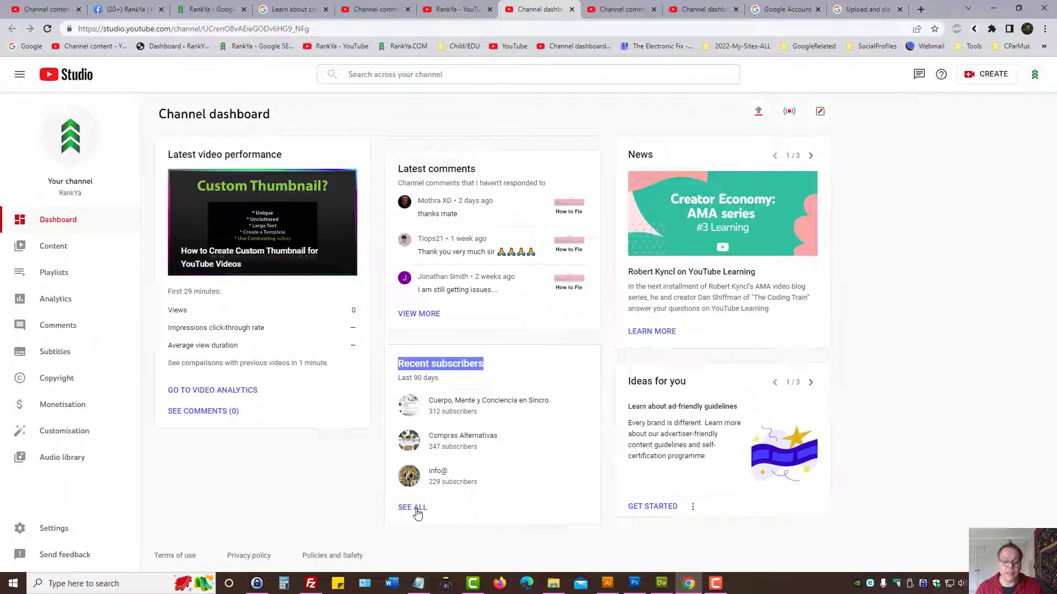
{"action": "left_click", "coordinate": [412, 507]}
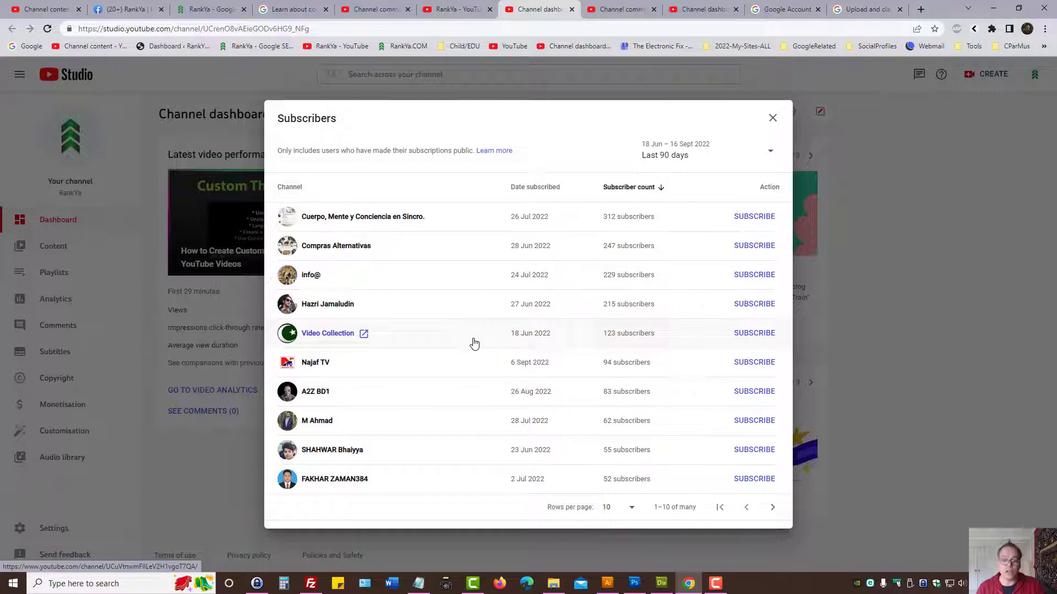
{"action": "mouse_move", "coordinate": [328, 304]}
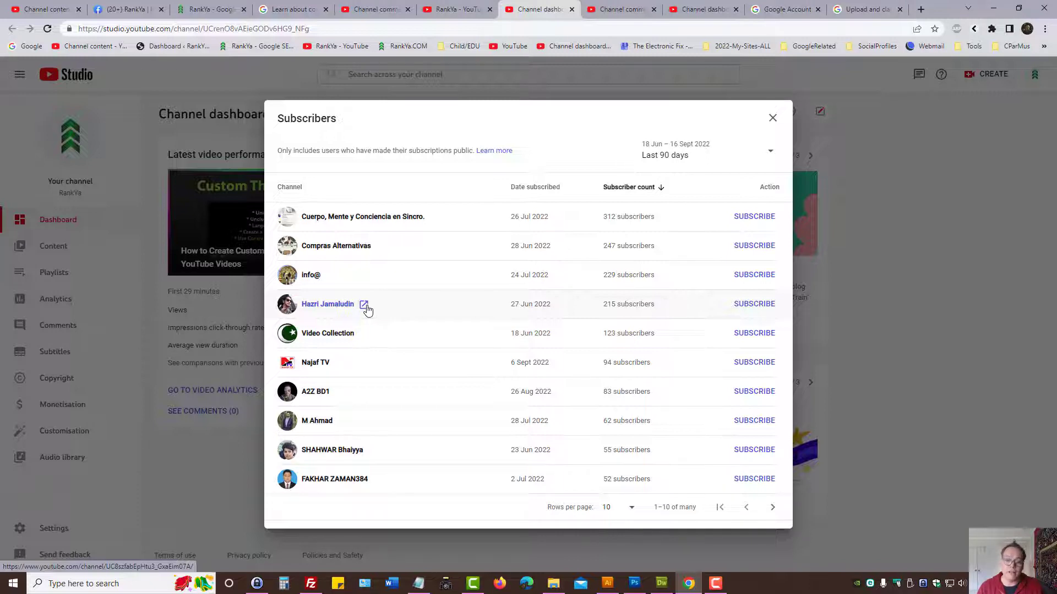
- Open the fourth subscriber's channel About page and show its block and report options
{"action": "left_click", "coordinate": [364, 304]}
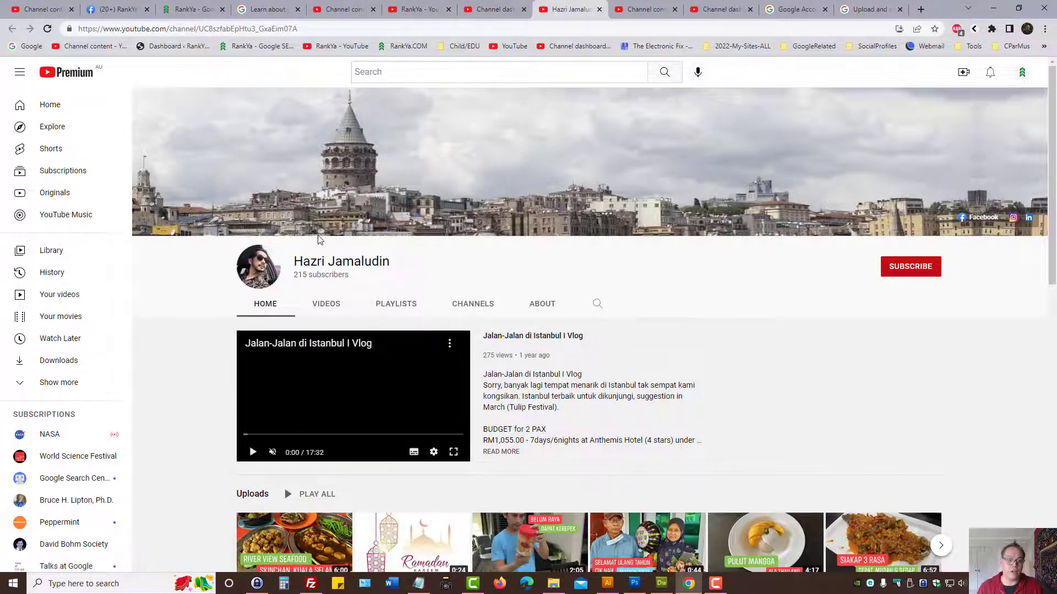
{"action": "mouse_move", "coordinate": [542, 304]}
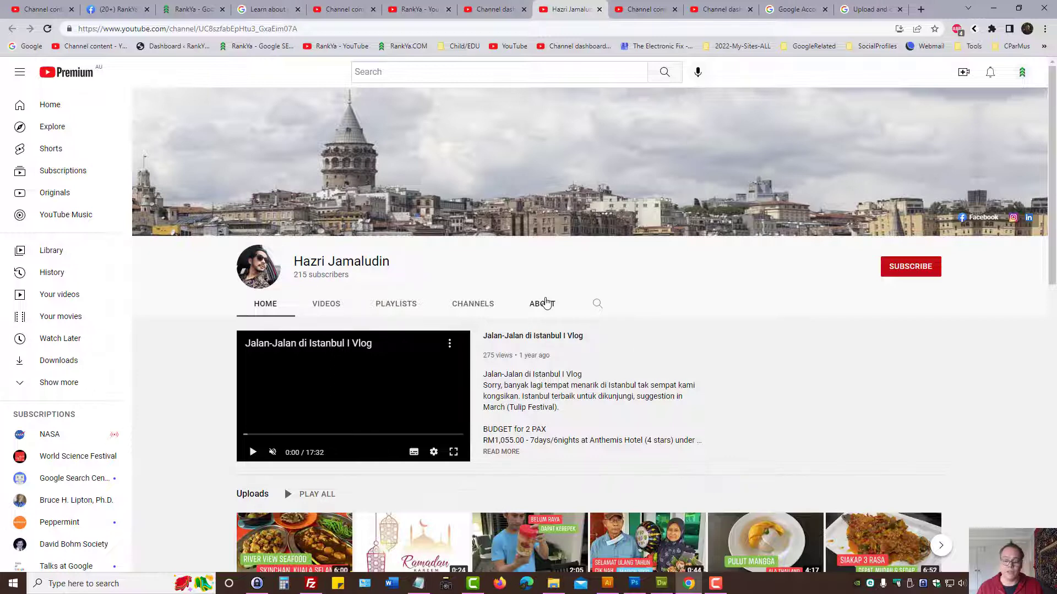
{"action": "left_click", "coordinate": [542, 304]}
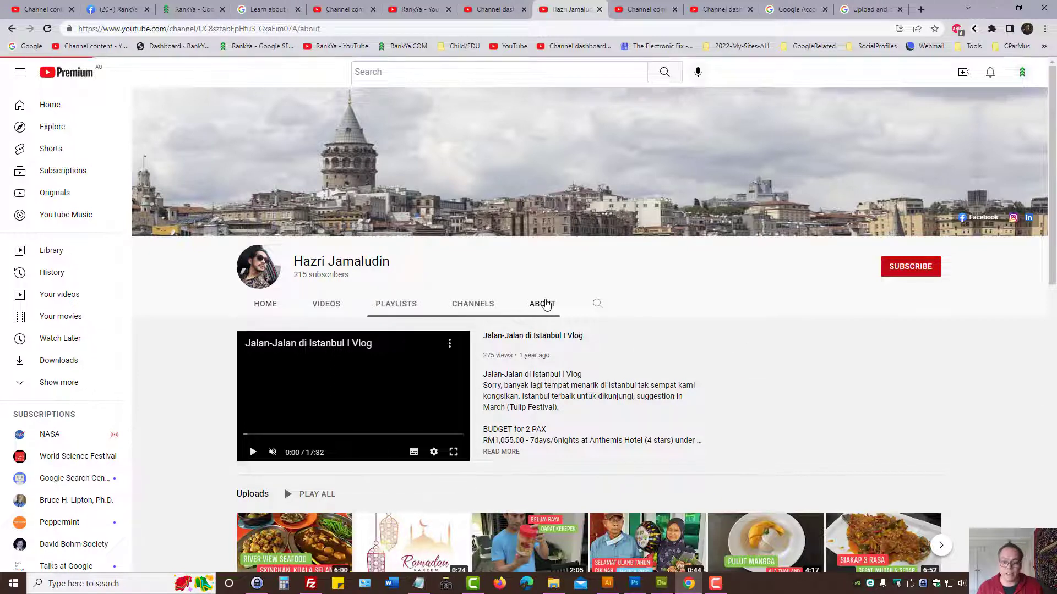
{"action": "left_click", "coordinate": [542, 304]}
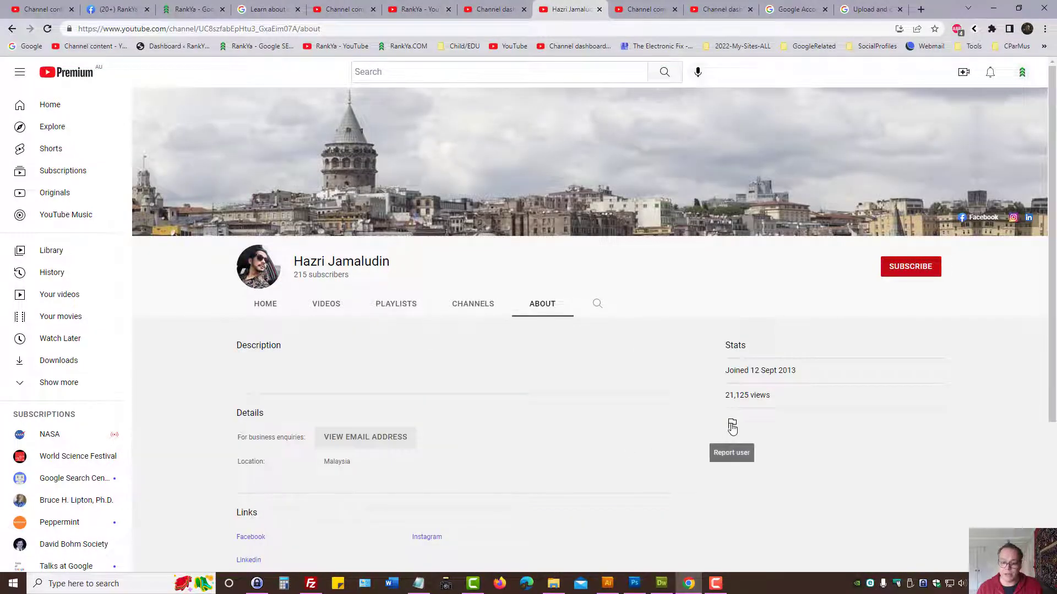
{"action": "left_click", "coordinate": [732, 426]}
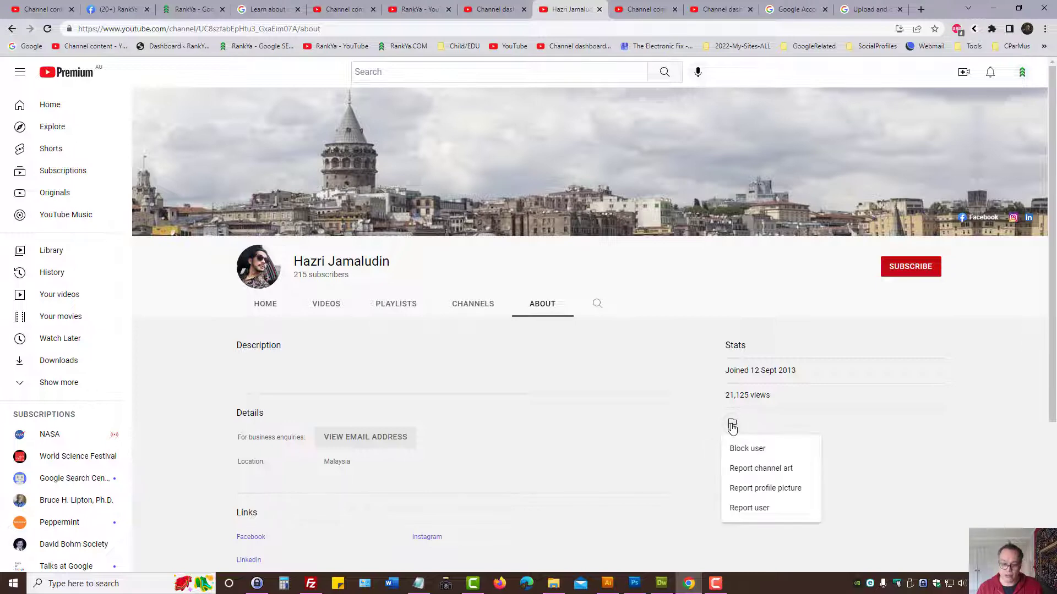
{"action": "mouse_move", "coordinate": [747, 448]}
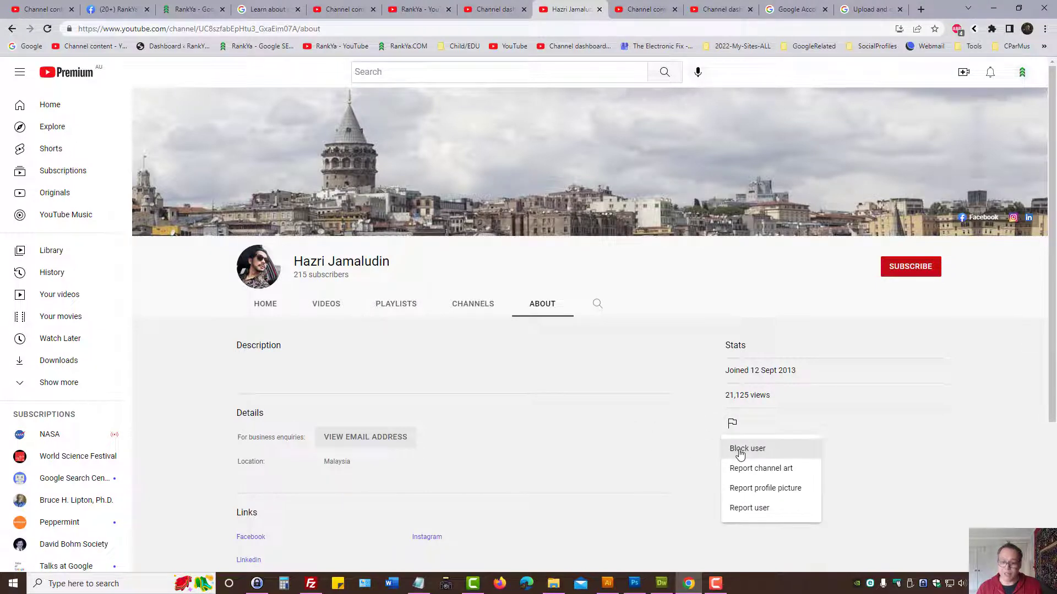
- Block this subscriber from the flag menu and submit the Block user dialog
{"action": "left_click", "coordinate": [746, 448]}
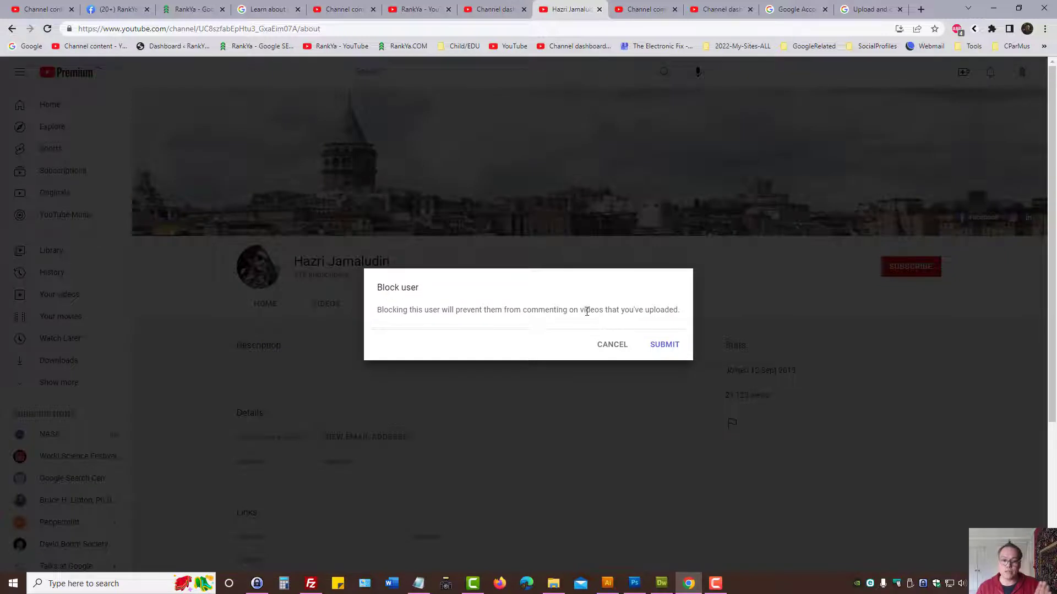
{"action": "mouse_move", "coordinate": [585, 306]}
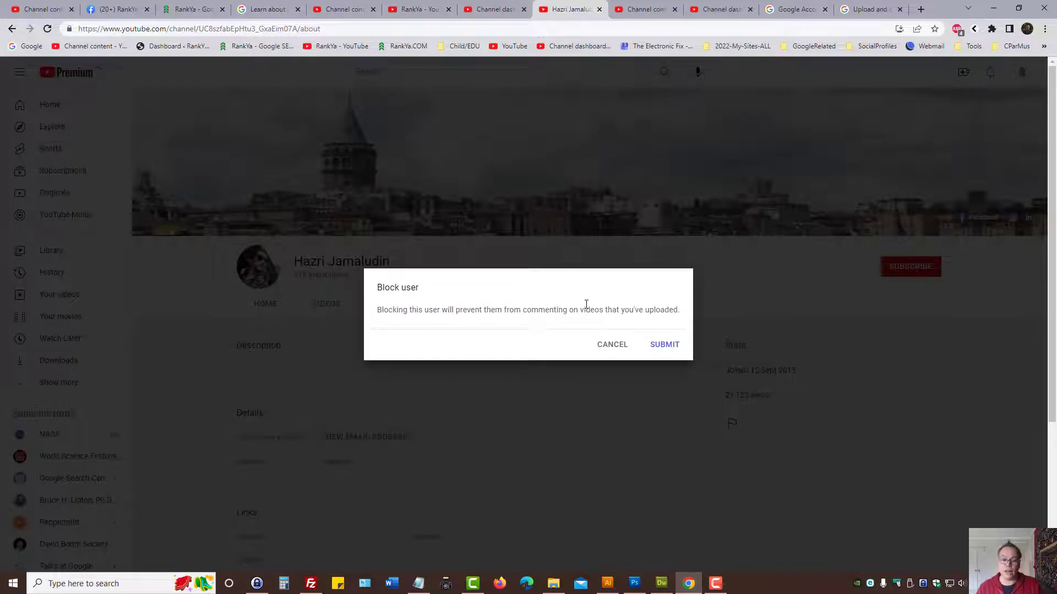
{"action": "mouse_move", "coordinate": [660, 345]}
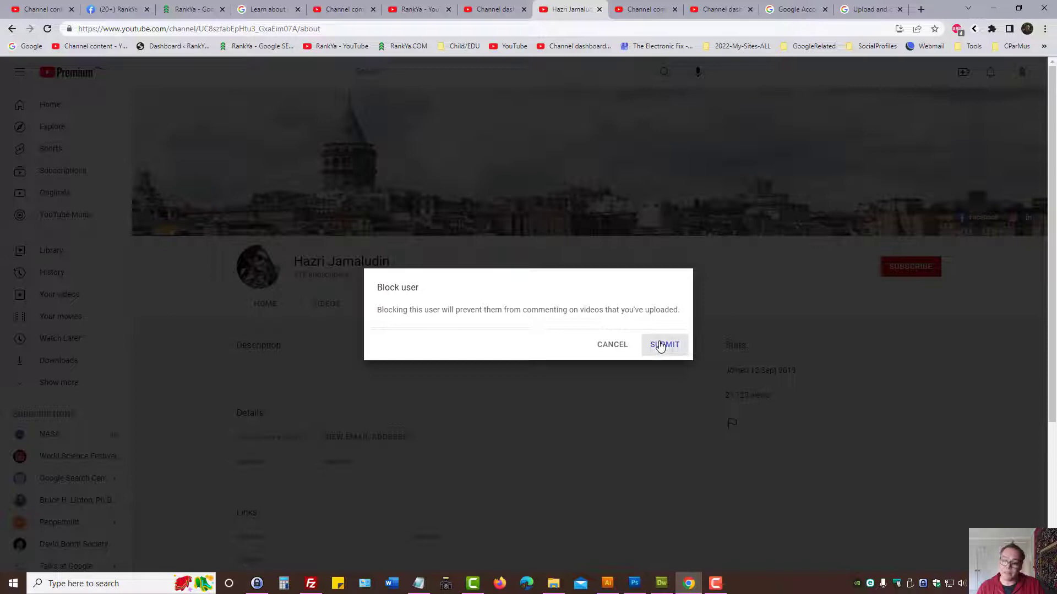
{"action": "left_click", "coordinate": [663, 345]}
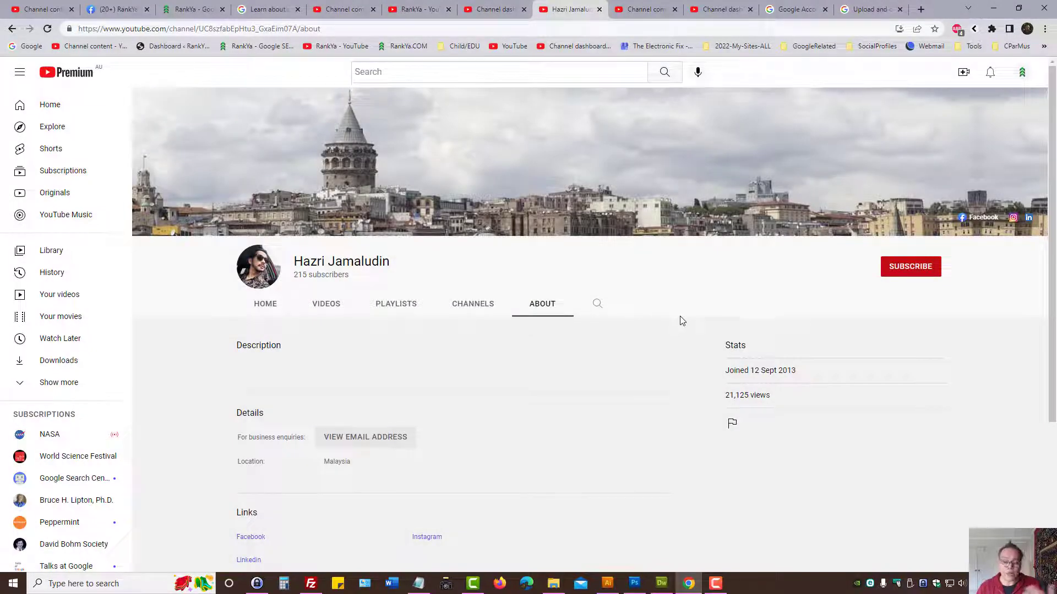
{"action": "mouse_move", "coordinate": [747, 440]}
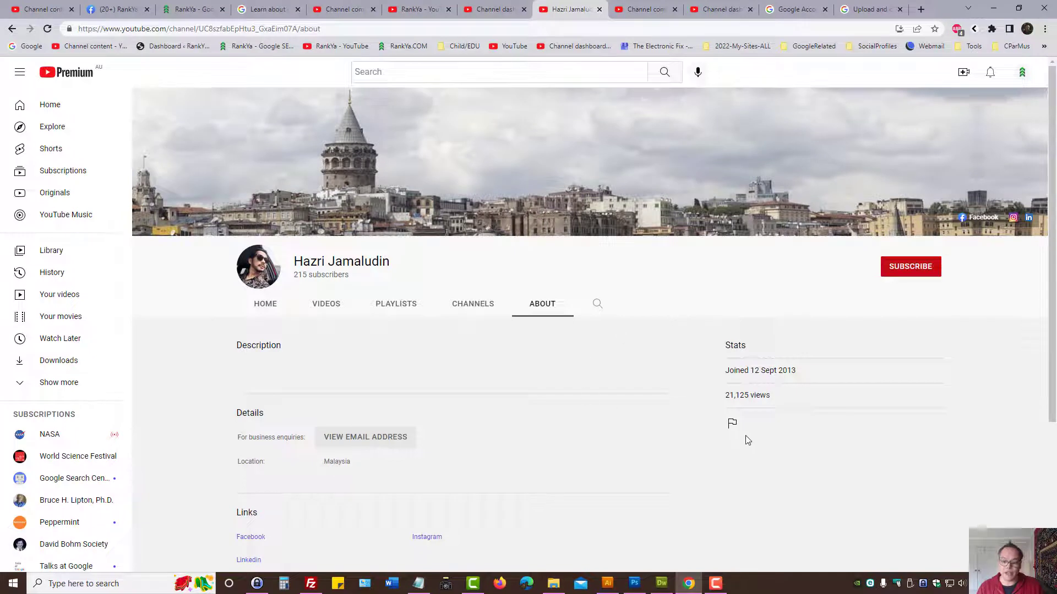
{"action": "mouse_move", "coordinate": [732, 424]}
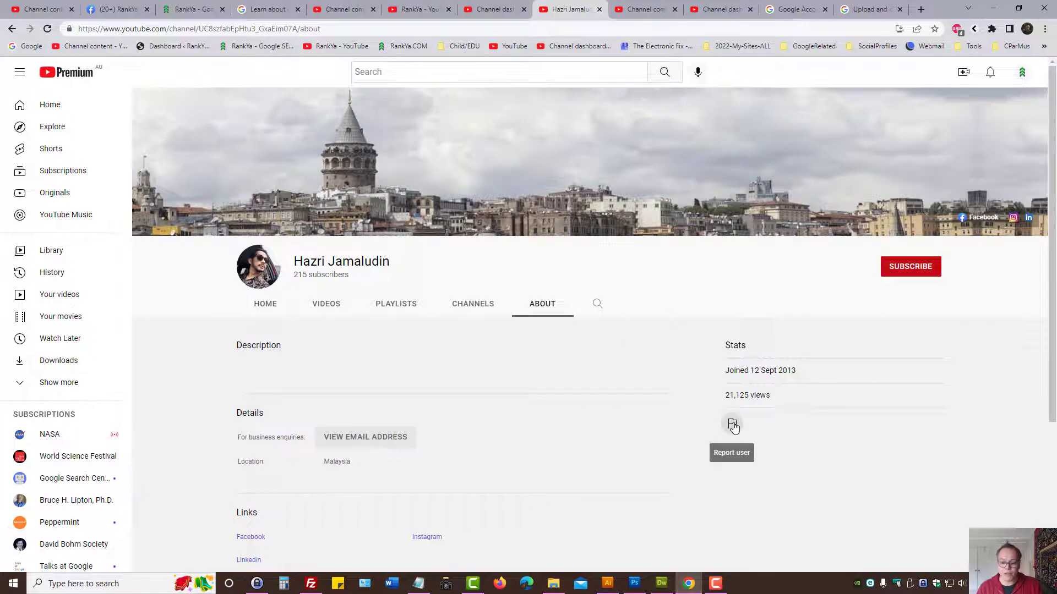
- Unblock the same subscriber from the flag menu and confirm the unblock
{"action": "left_click", "coordinate": [732, 424]}
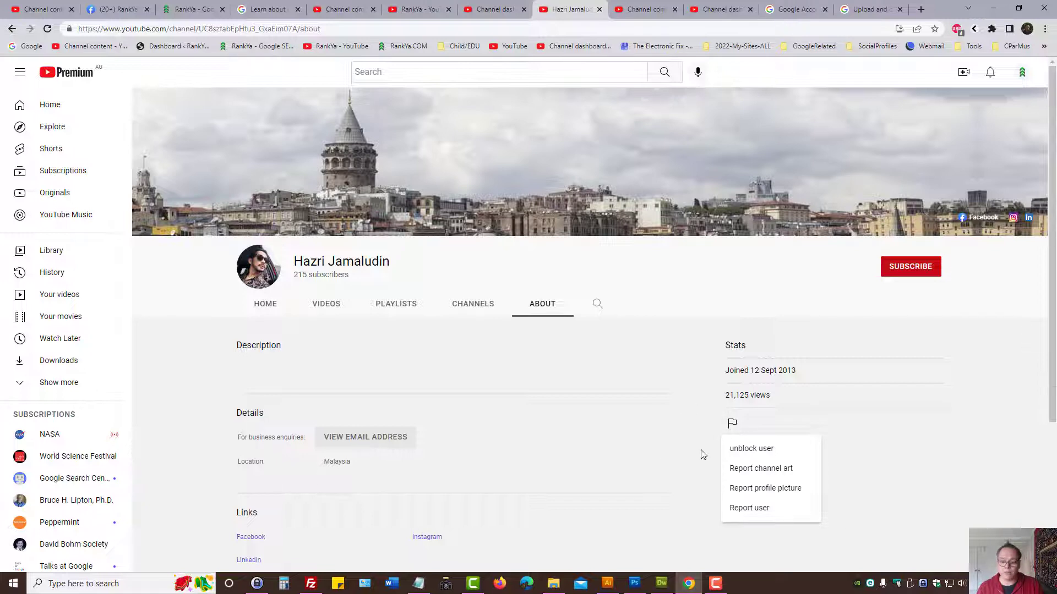
{"action": "mouse_move", "coordinate": [751, 449]}
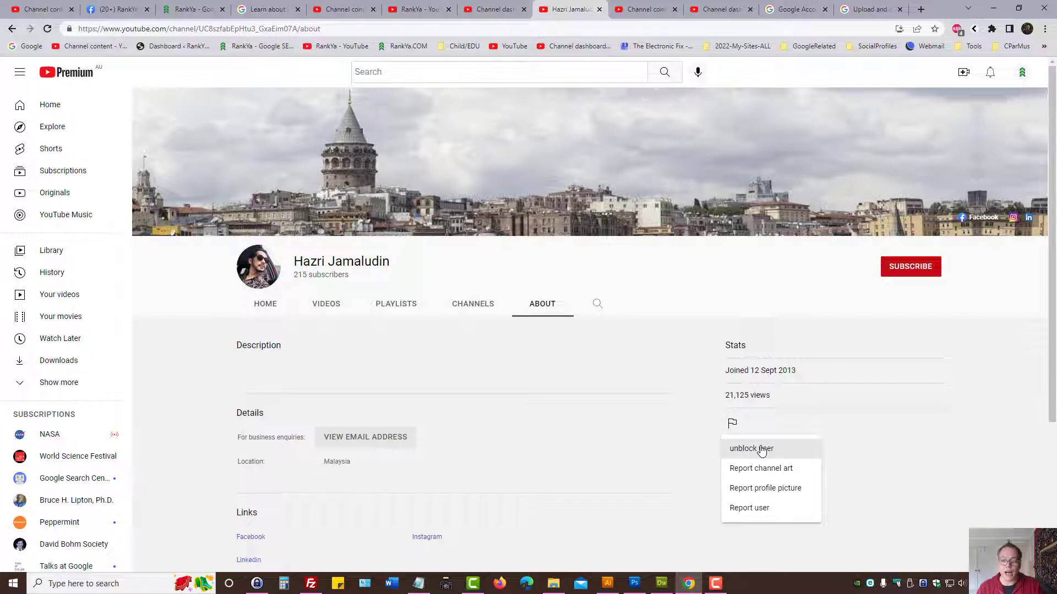
{"action": "left_click", "coordinate": [750, 448]}
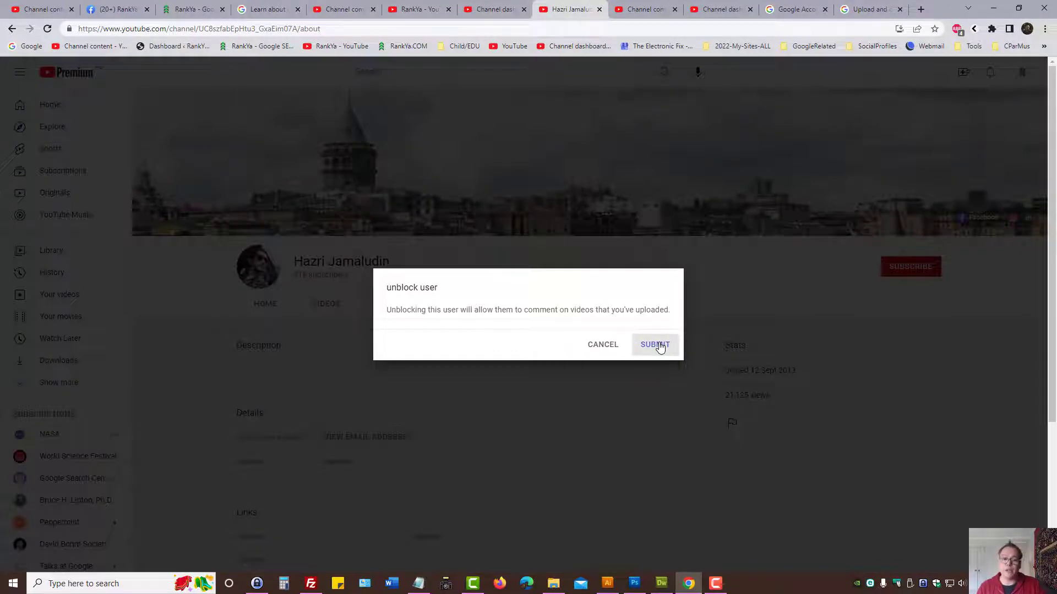
{"action": "left_click", "coordinate": [653, 345]}
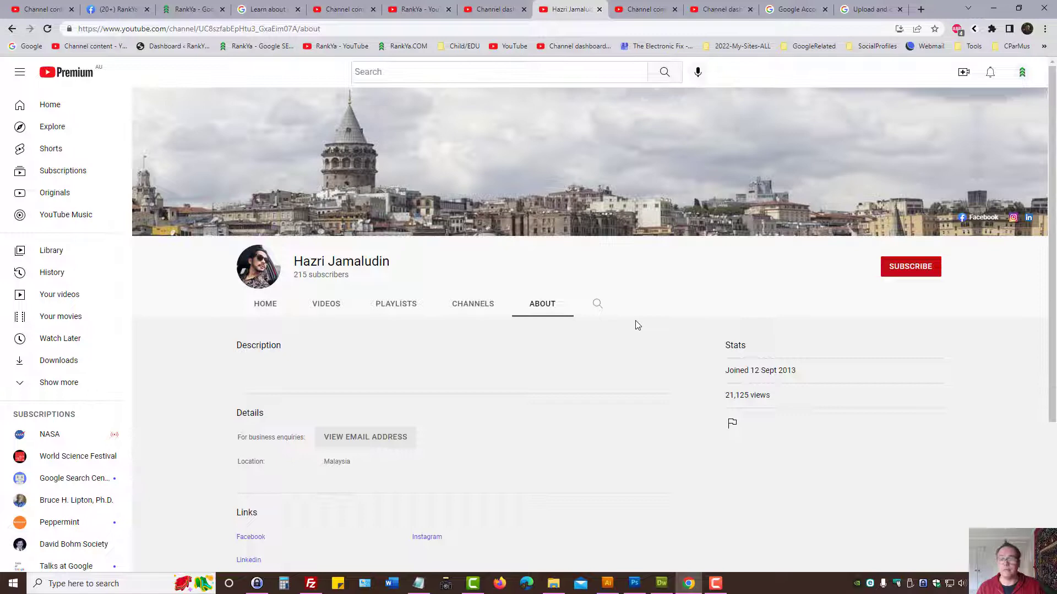
- Open Settings > Community and review Hidden users, Live redirects and Blocked words
{"action": "left_click", "coordinate": [492, 9]}
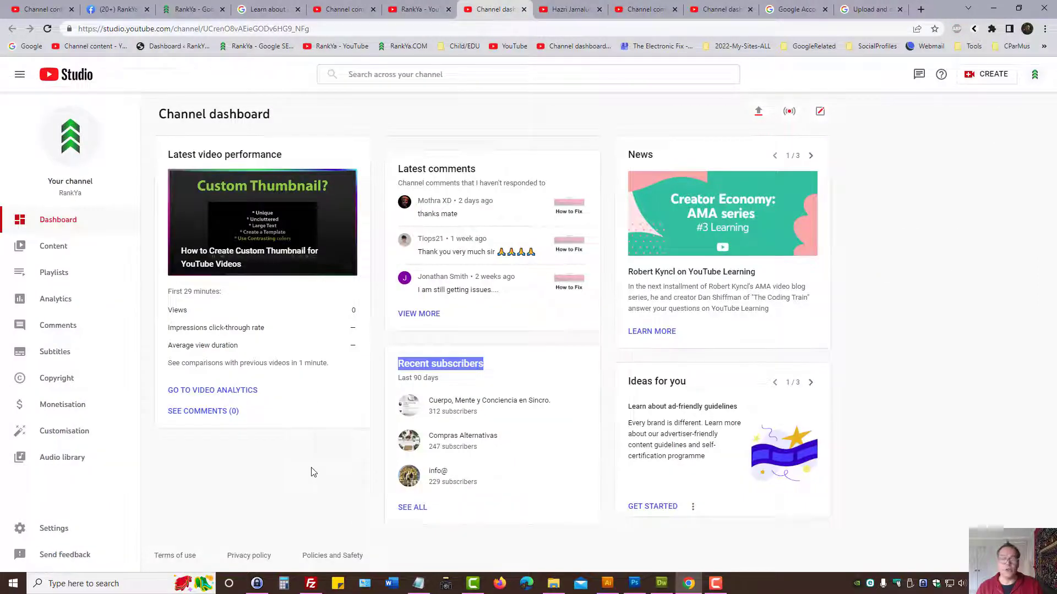
{"action": "mouse_move", "coordinate": [402, 460]}
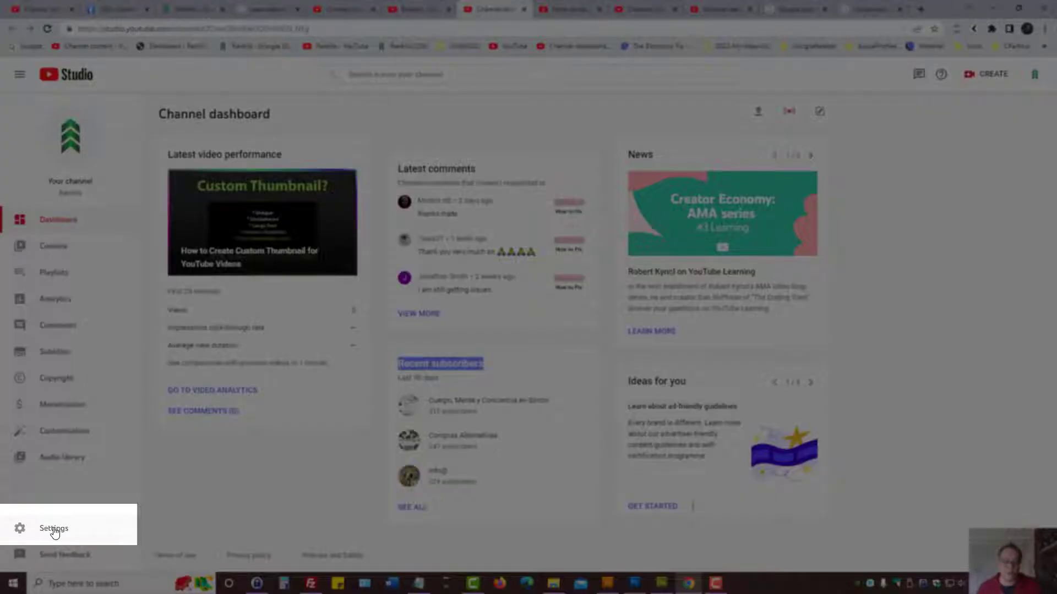
{"action": "left_click", "coordinate": [53, 528]}
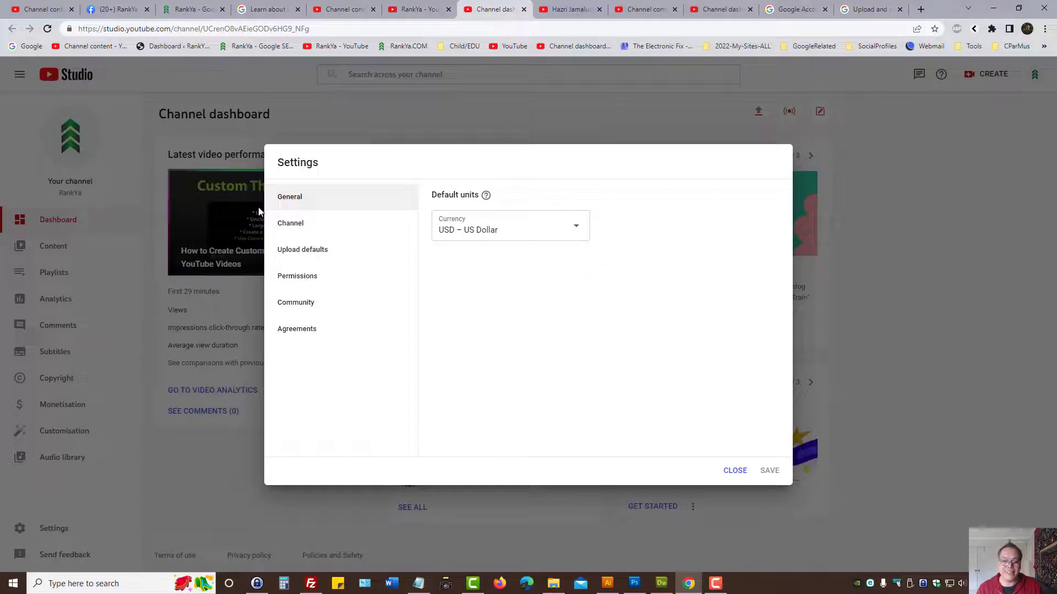
{"action": "mouse_move", "coordinate": [295, 302]}
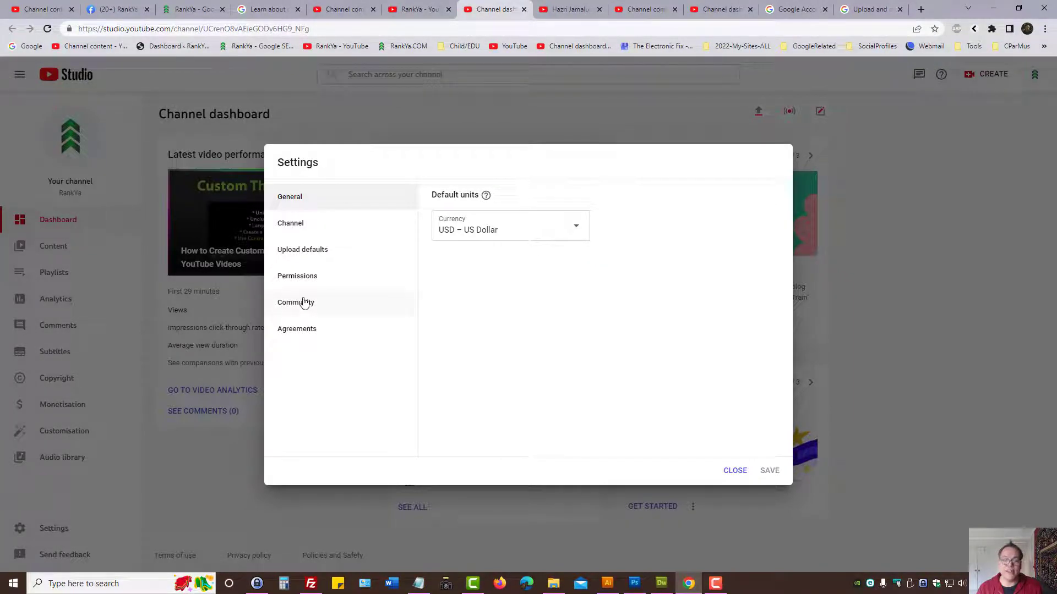
{"action": "left_click", "coordinate": [295, 302]}
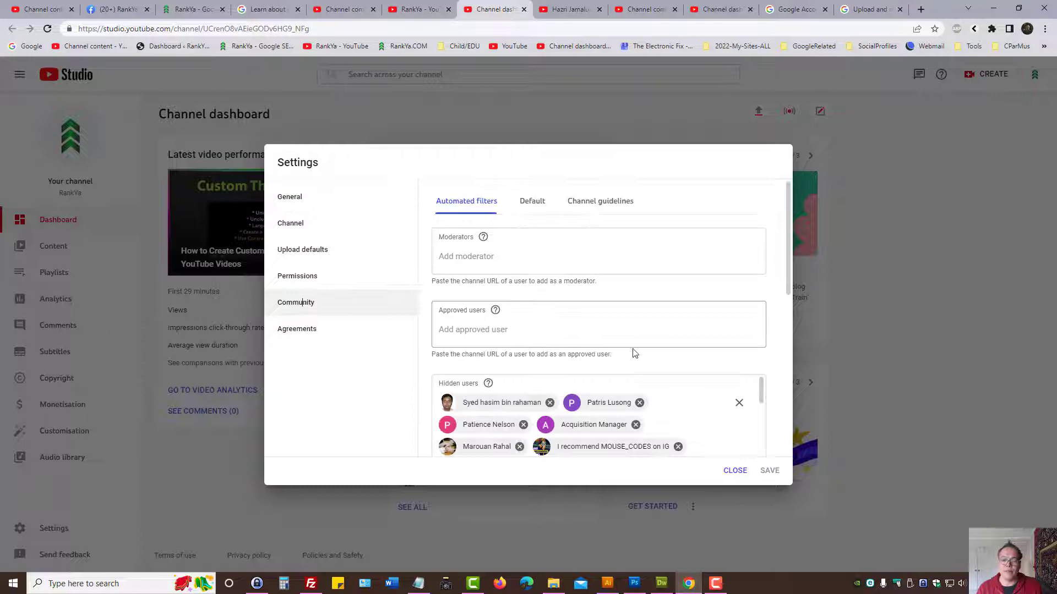
{"action": "scroll", "scroll_direction": "down", "scroll_amount": 3}
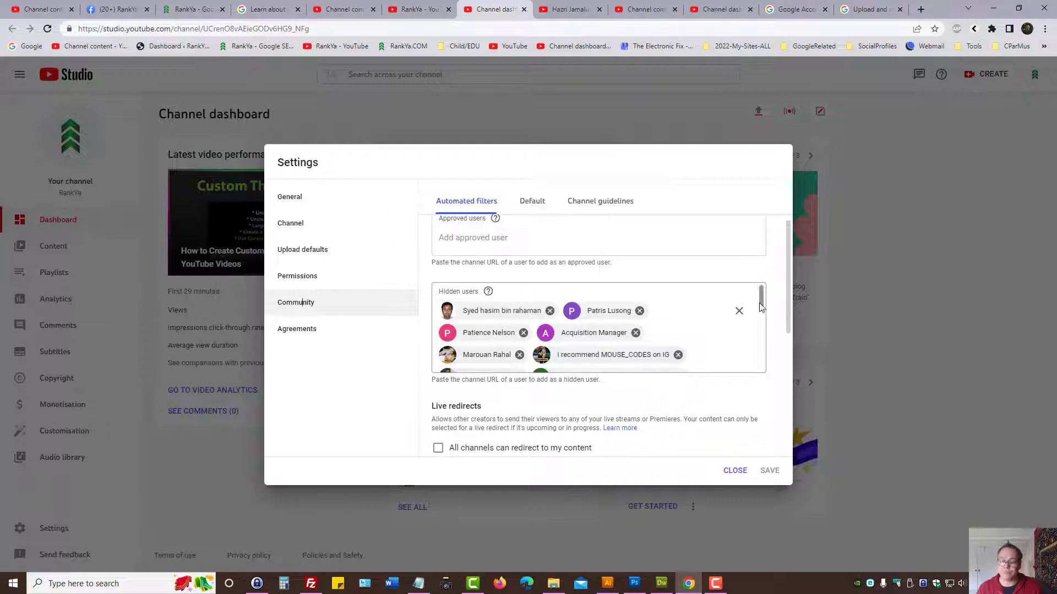
{"action": "scroll", "scroll_direction": "down", "scroll_amount": 3}
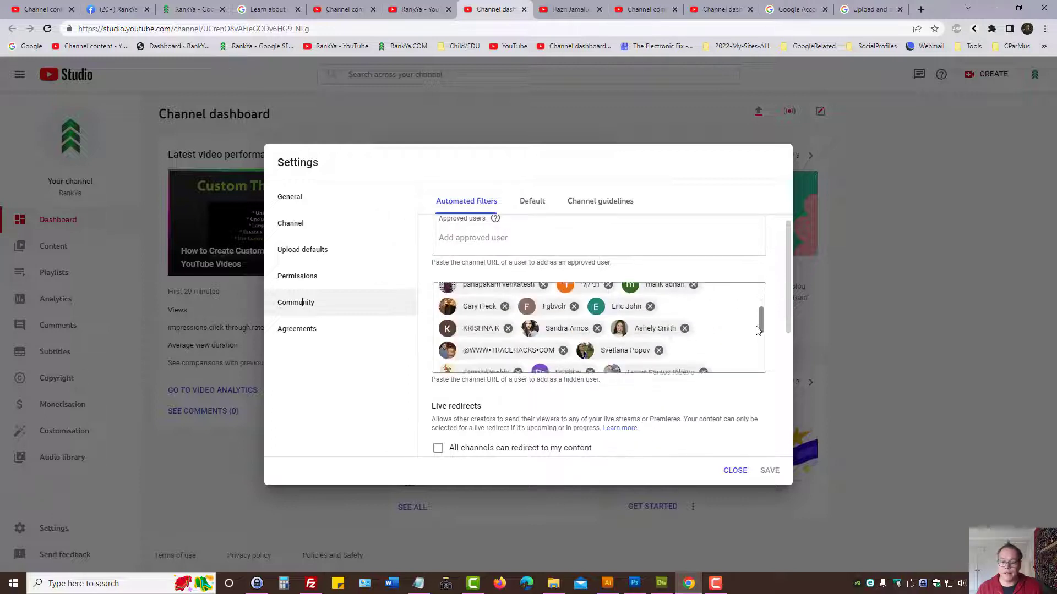
{"action": "scroll", "scroll_direction": "down", "scroll_amount": 3}
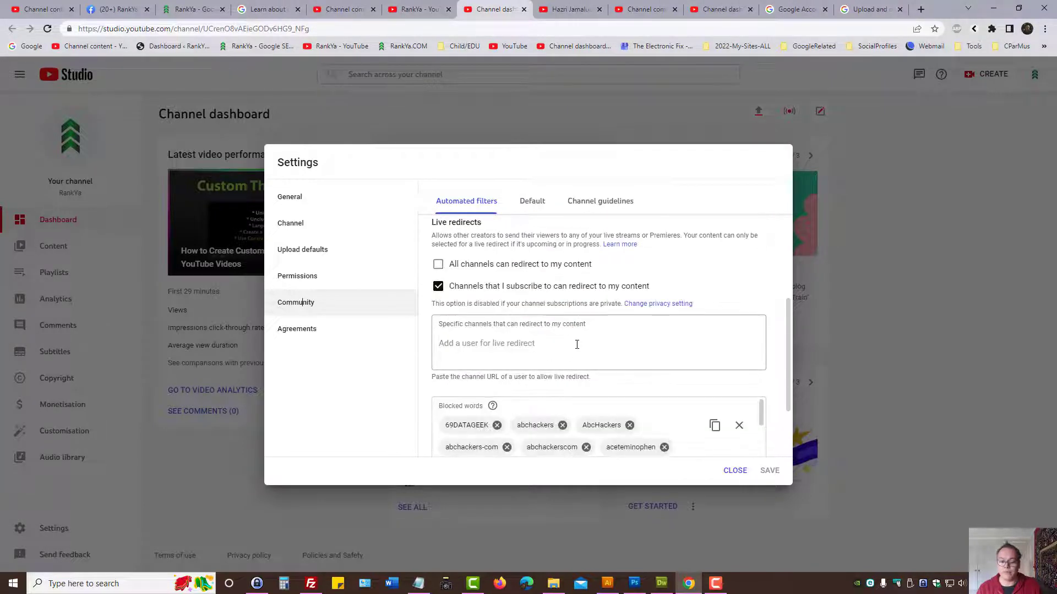
- Bring the full blocked words list and block links option into view
{"action": "scroll", "scroll_direction": "down", "scroll_amount": 3}
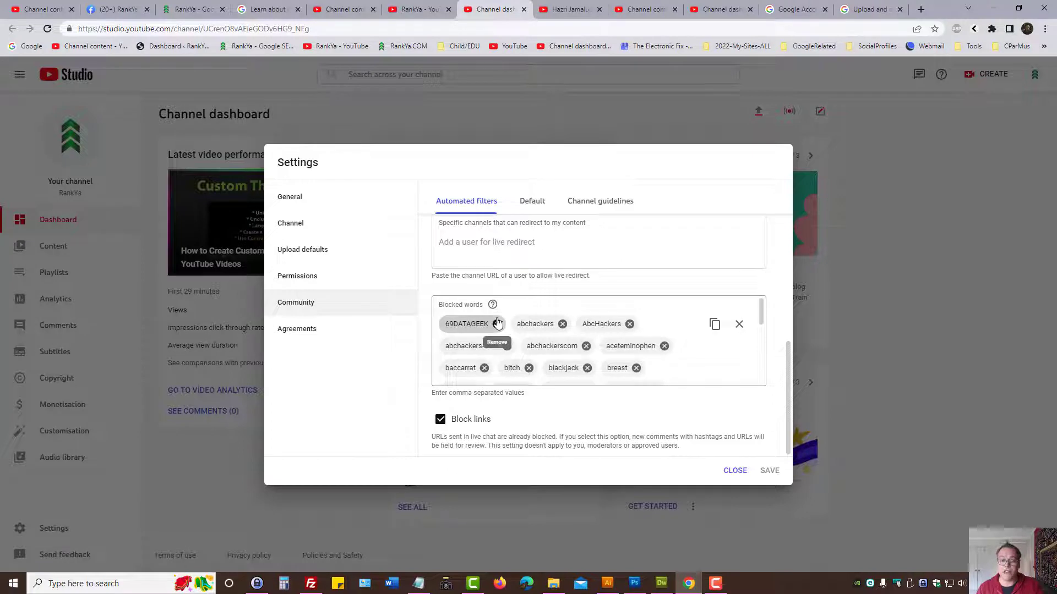
{"action": "mouse_move", "coordinate": [685, 366]}
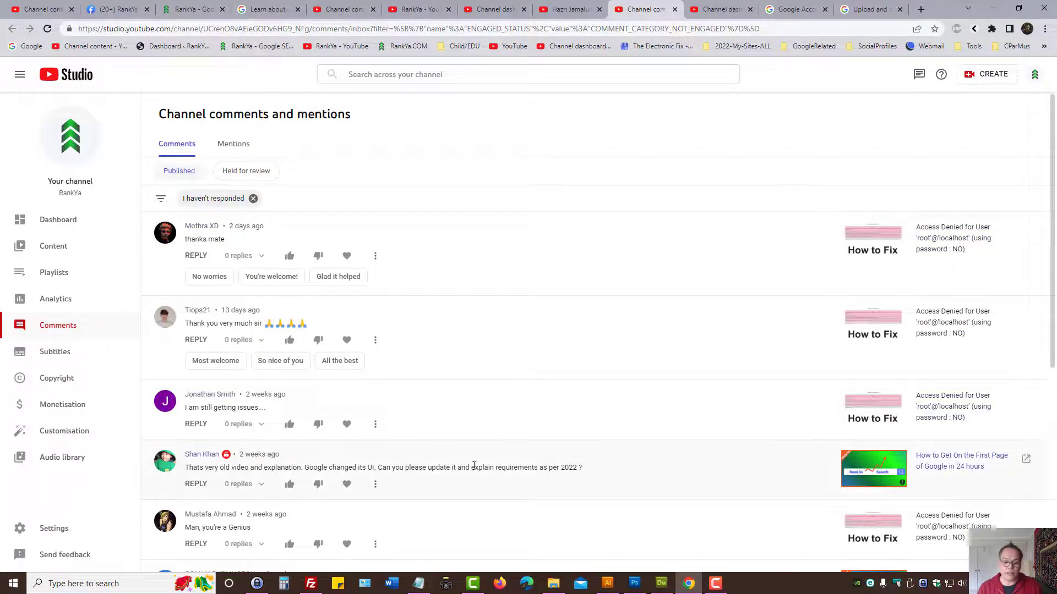
{"action": "mouse_move", "coordinate": [285, 326]}
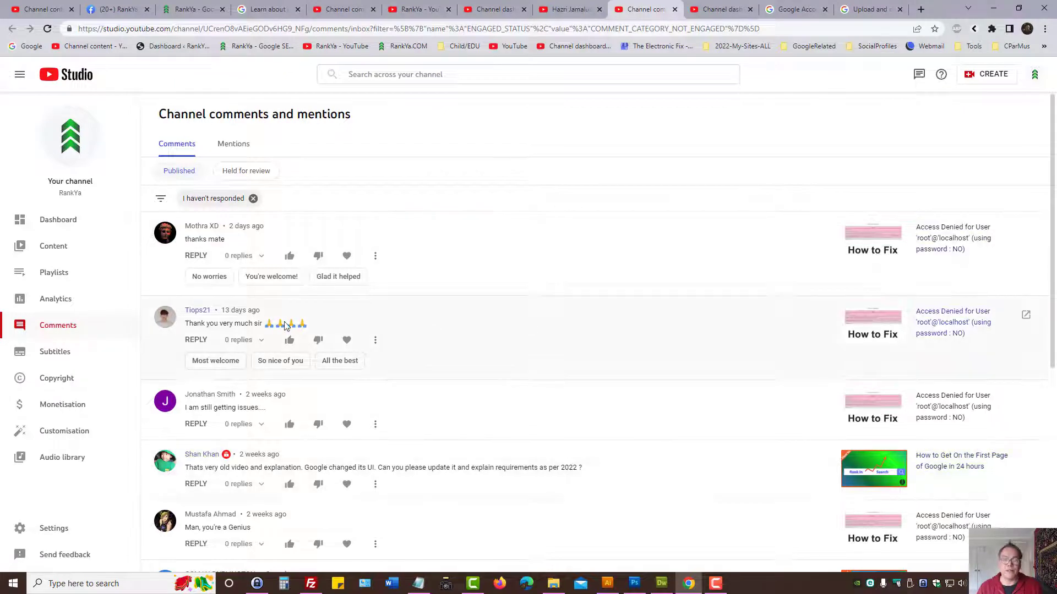
{"action": "mouse_move", "coordinate": [471, 310]}
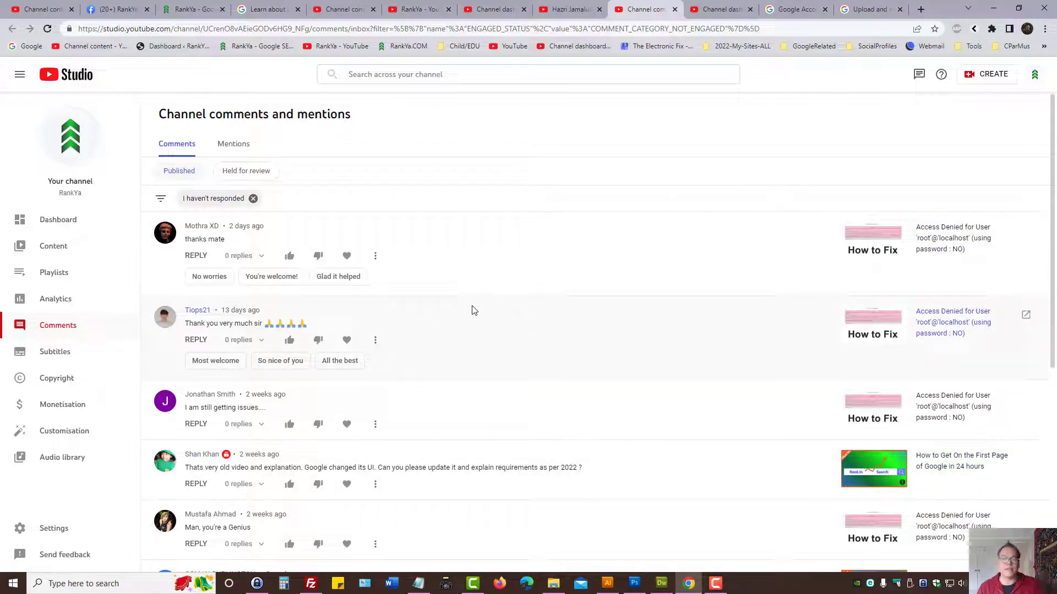
{"action": "mouse_move", "coordinate": [589, 54]}
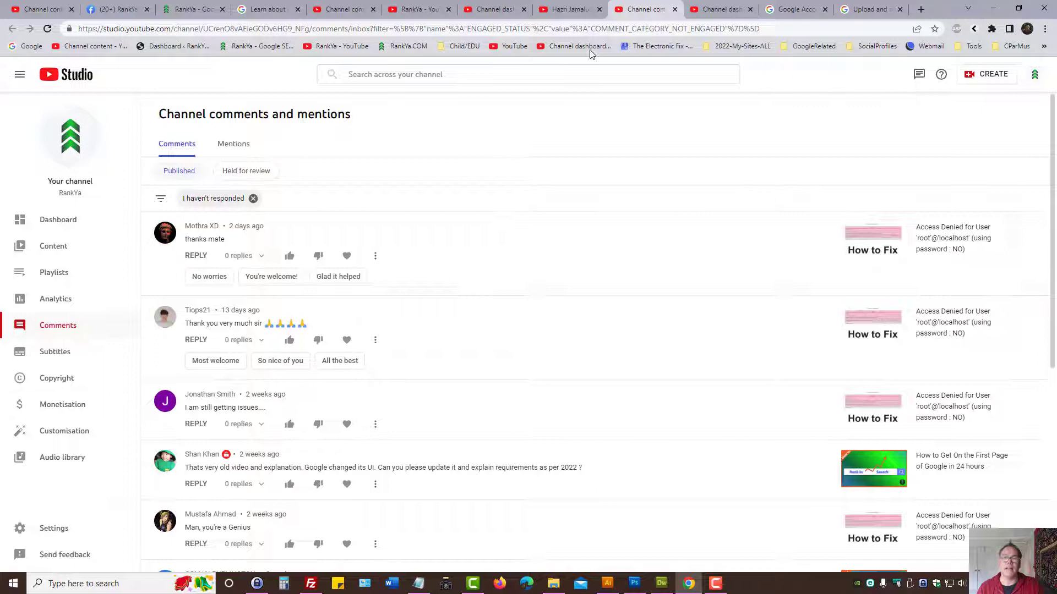
{"action": "mouse_move", "coordinate": [537, 139]}
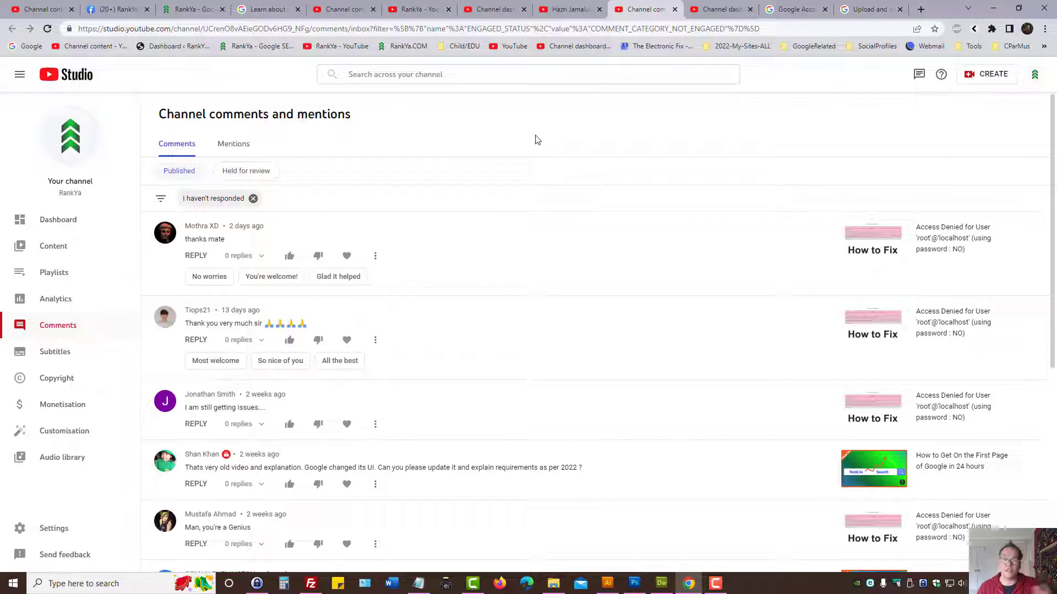
{"action": "mouse_move", "coordinate": [474, 13]}
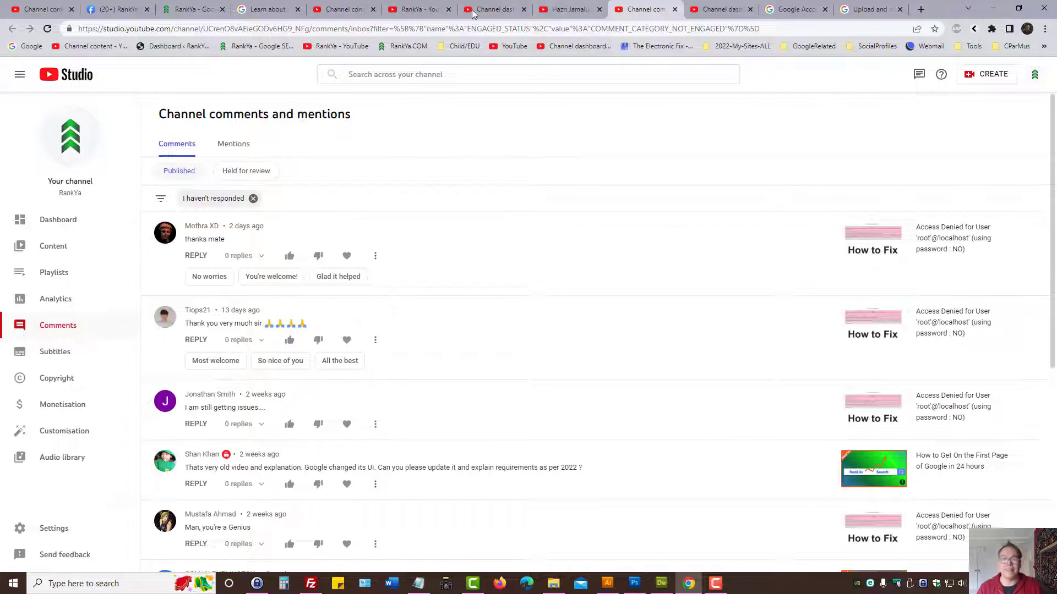
- Back in settings, enter and clear a test blocked word (ABC), then view Upload defaults
{"action": "left_click", "coordinate": [494, 8]}
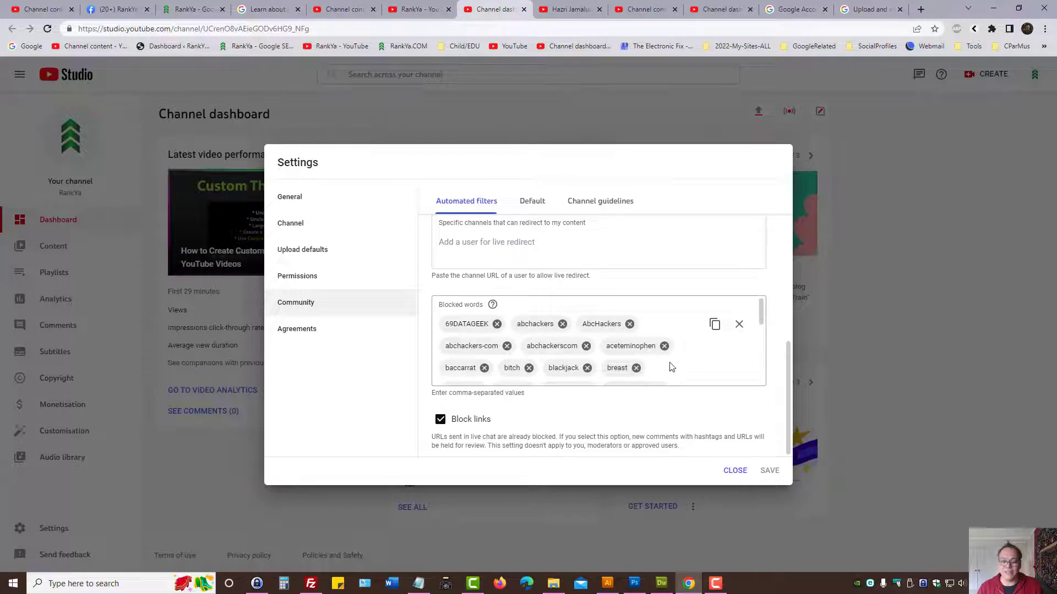
{"action": "scroll", "scroll_direction": "down", "scroll_amount": 3}
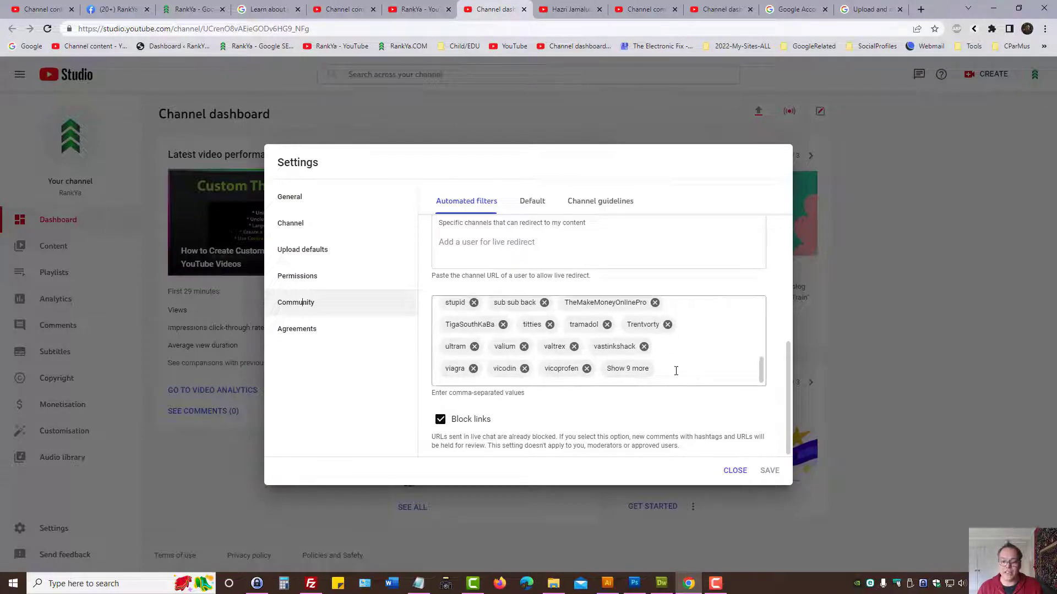
{"action": "type", "text": "A"}
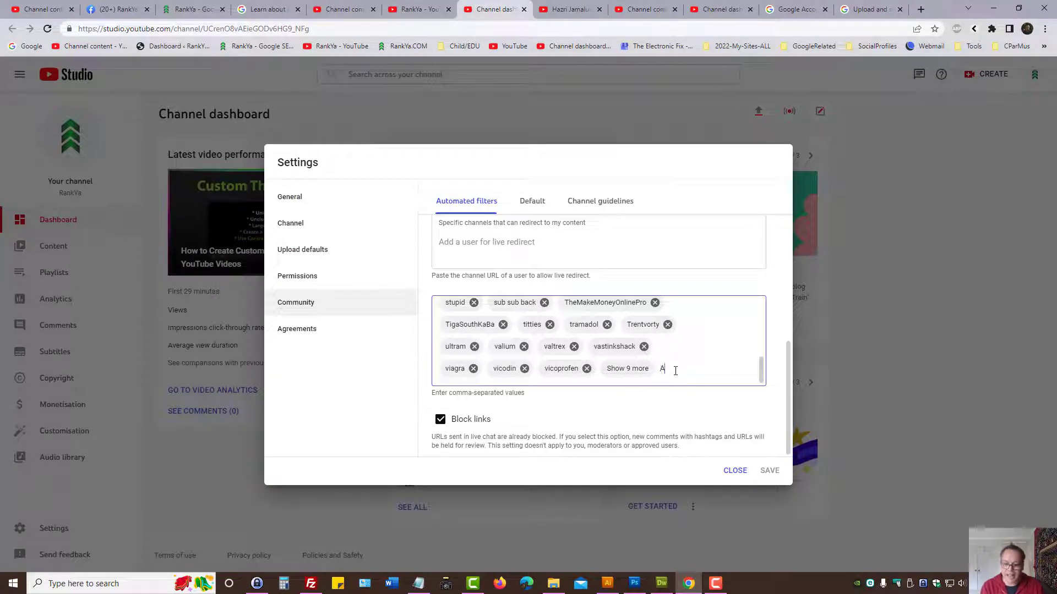
{"action": "type", "text": "BC"}
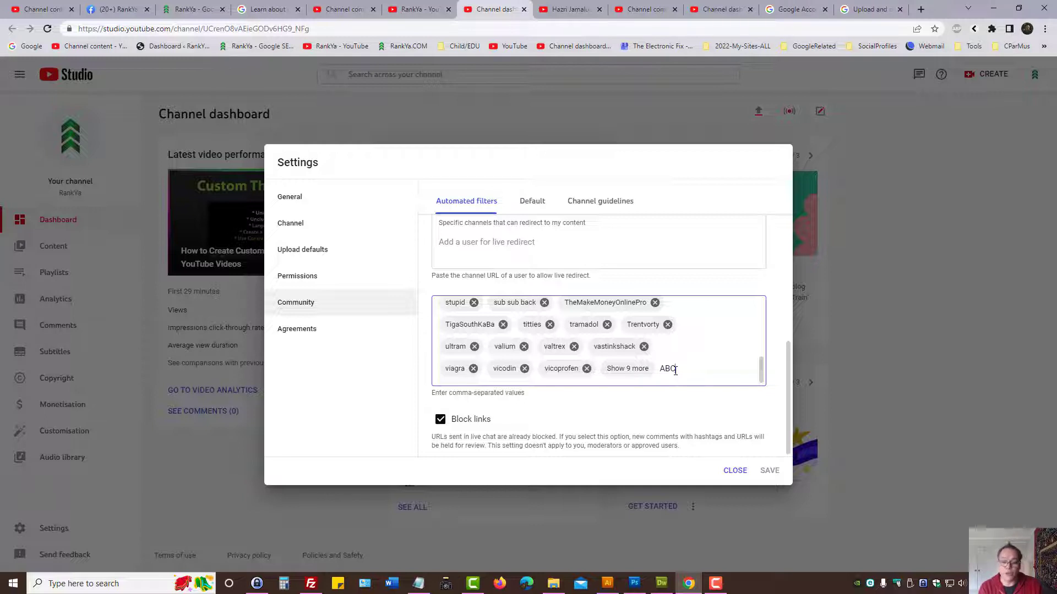
{"action": "key", "text": "backspace"}
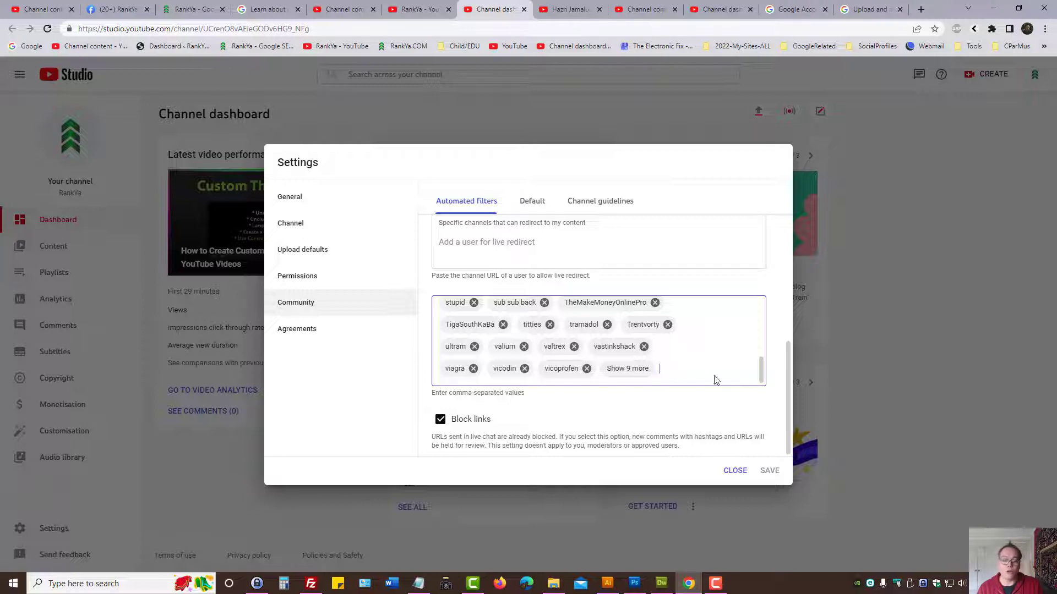
{"action": "left_click", "coordinate": [302, 249]}
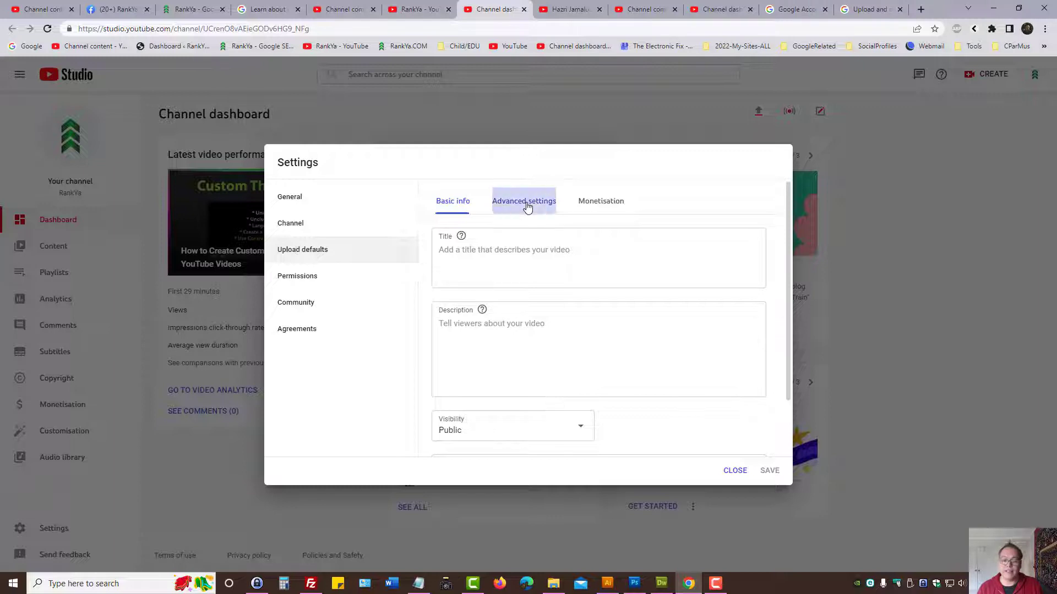
- Review advanced upload comment defaults, close settings unsaved, and return to the RankYa channel page
{"action": "left_click", "coordinate": [524, 201]}
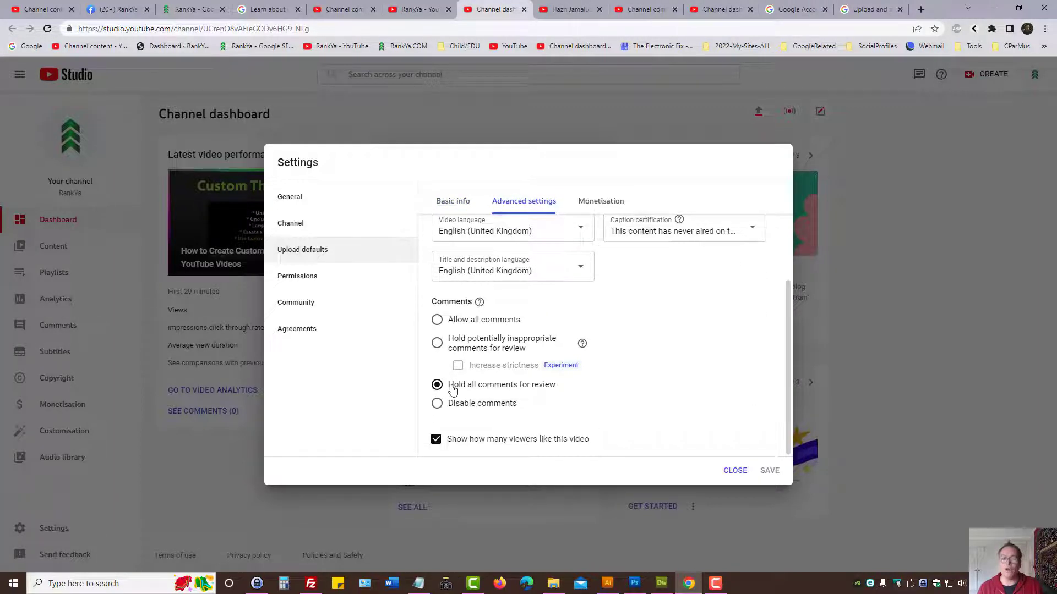
{"action": "mouse_move", "coordinate": [532, 393]}
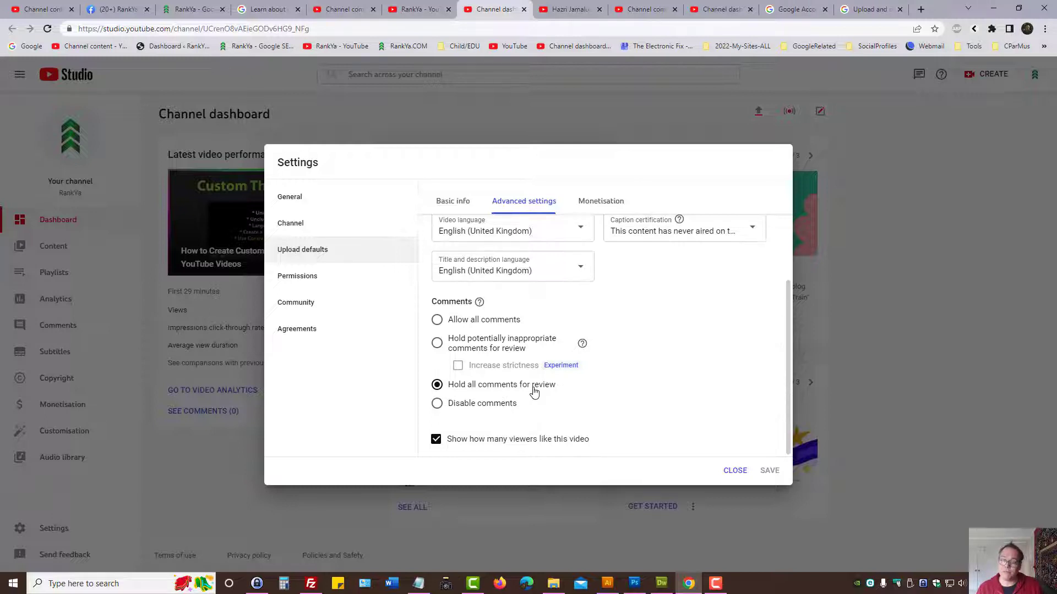
{"action": "mouse_move", "coordinate": [539, 312]}
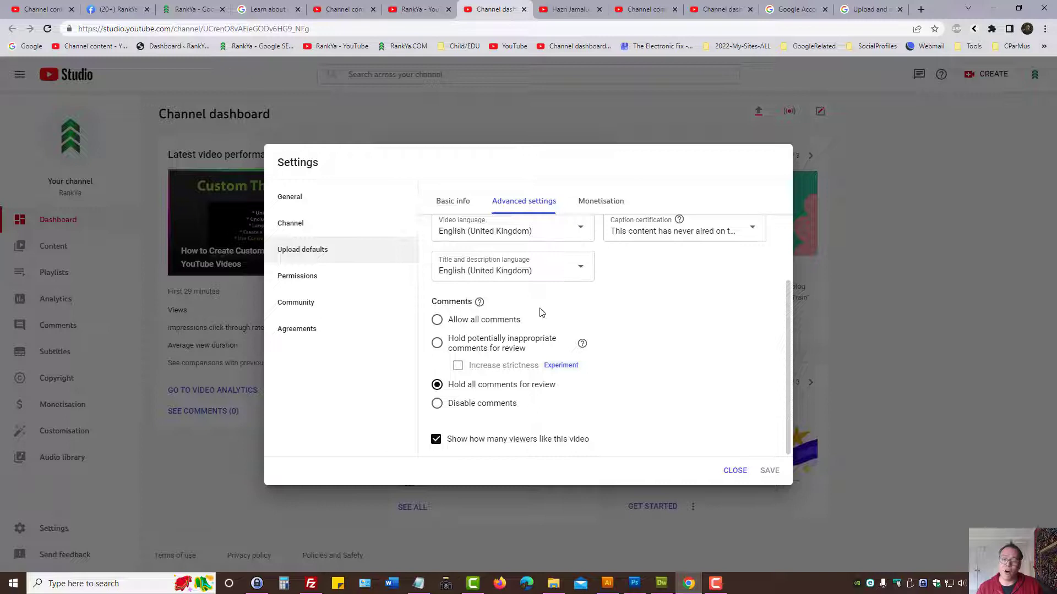
{"action": "mouse_move", "coordinate": [463, 327]}
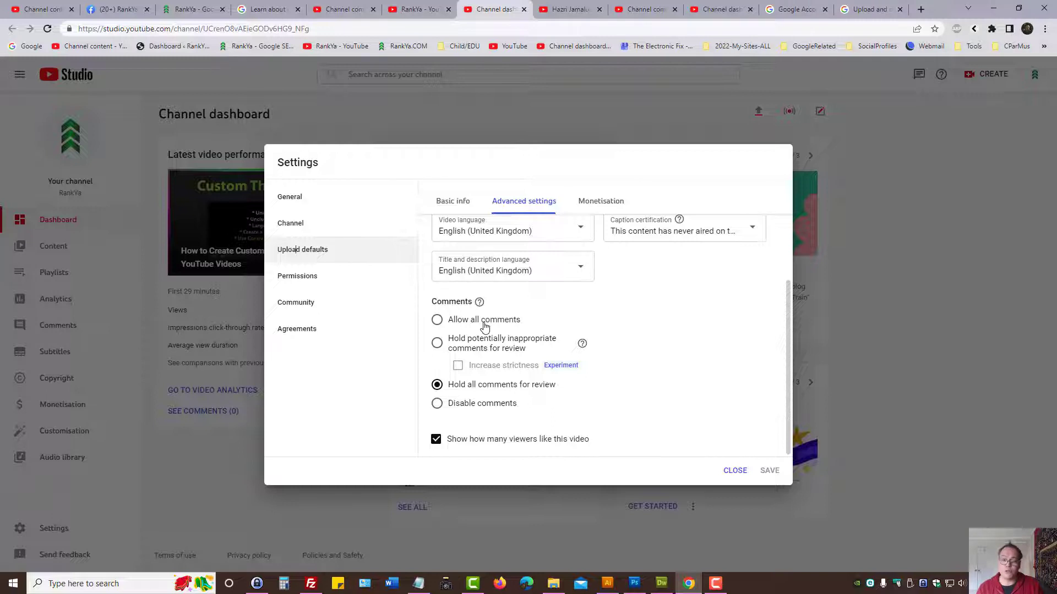
{"action": "mouse_move", "coordinate": [612, 399]}
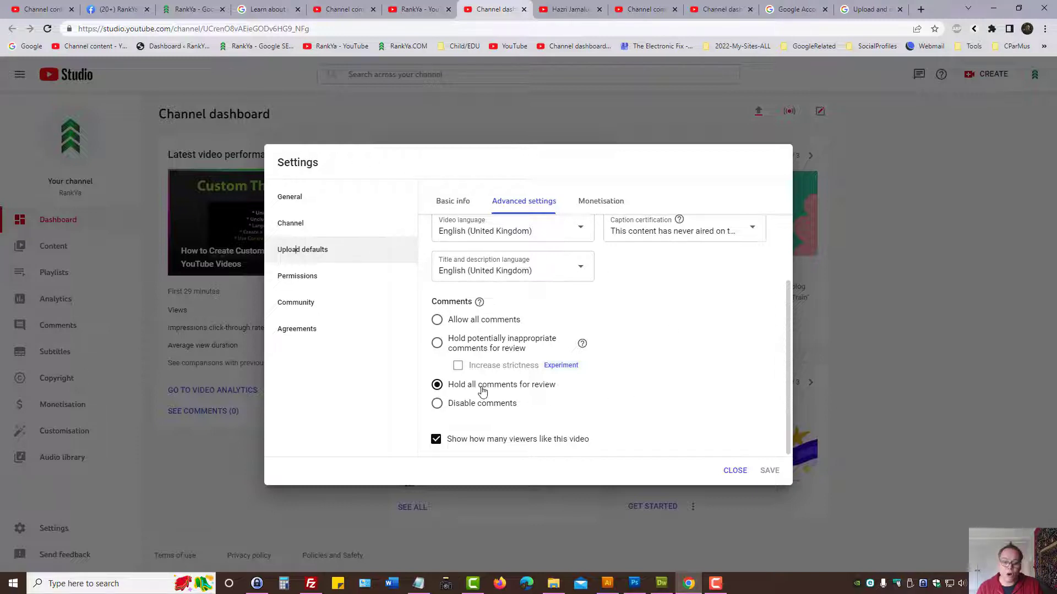
{"action": "mouse_move", "coordinate": [691, 390]}
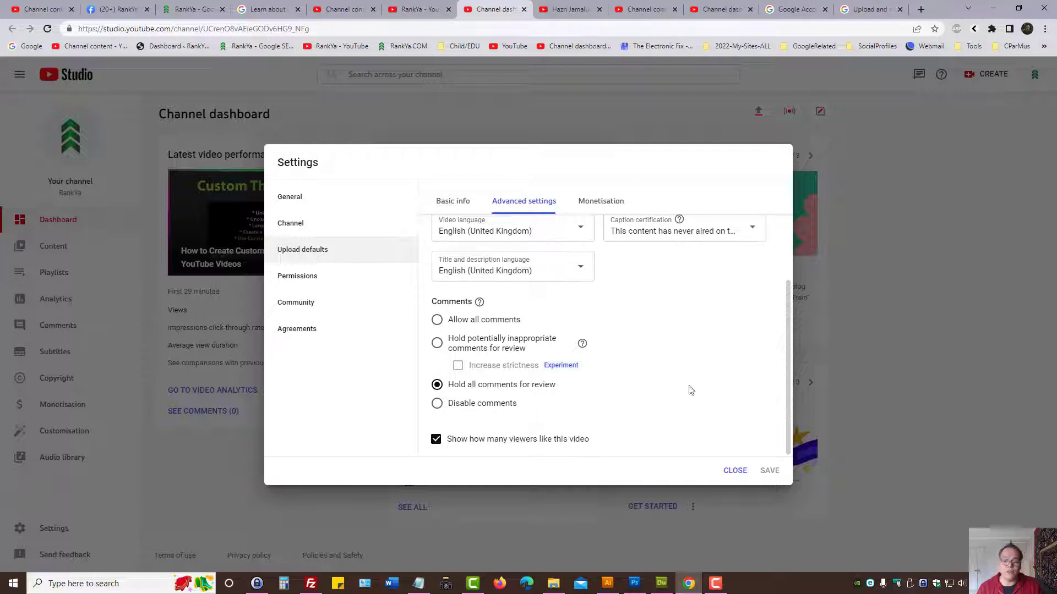
{"action": "mouse_move", "coordinate": [738, 399]}
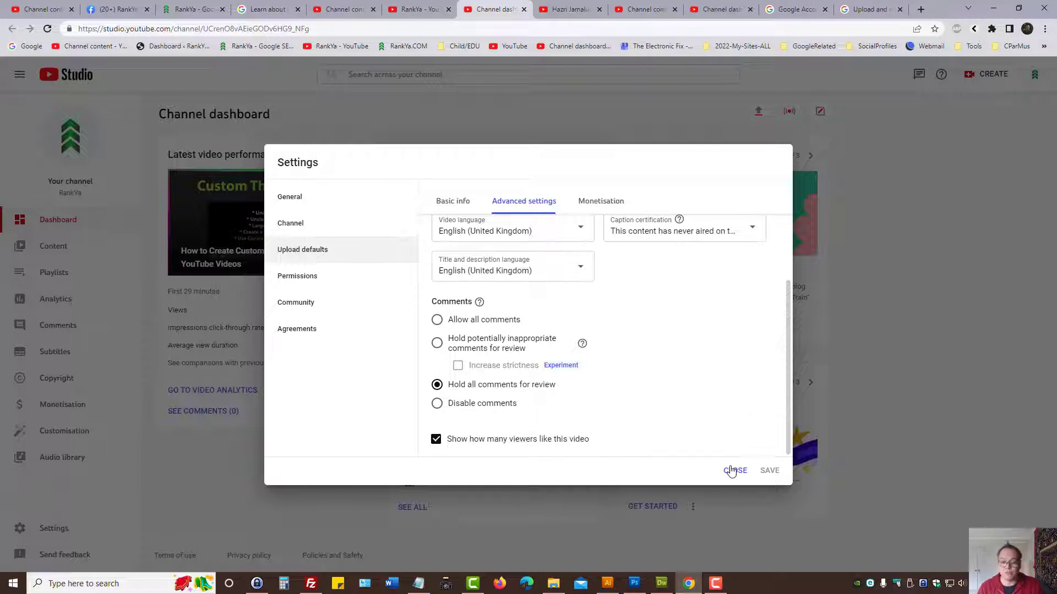
{"action": "left_click", "coordinate": [735, 471]}
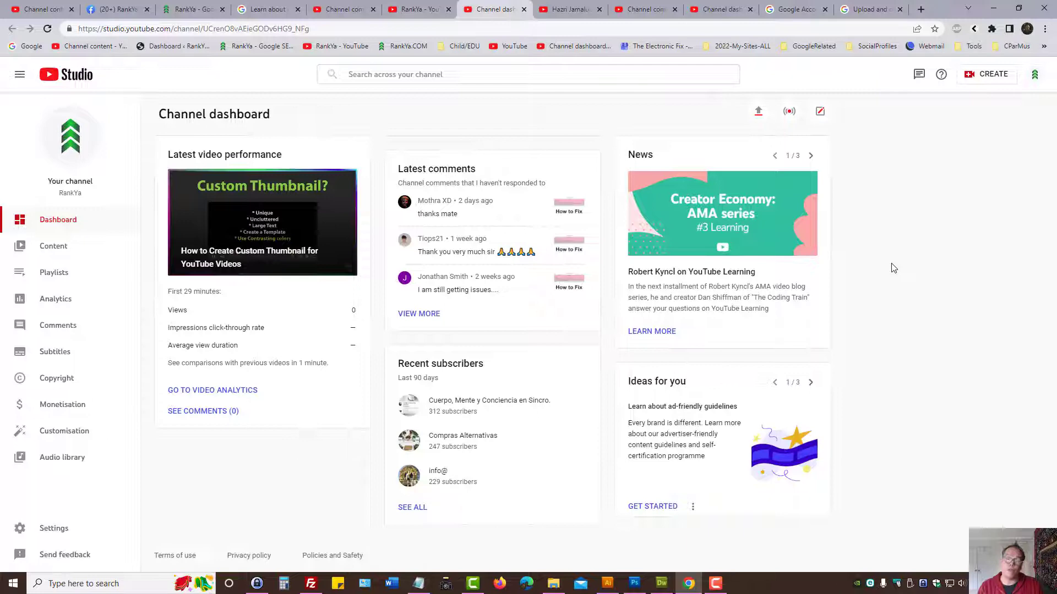
{"action": "left_click", "coordinate": [418, 9]}
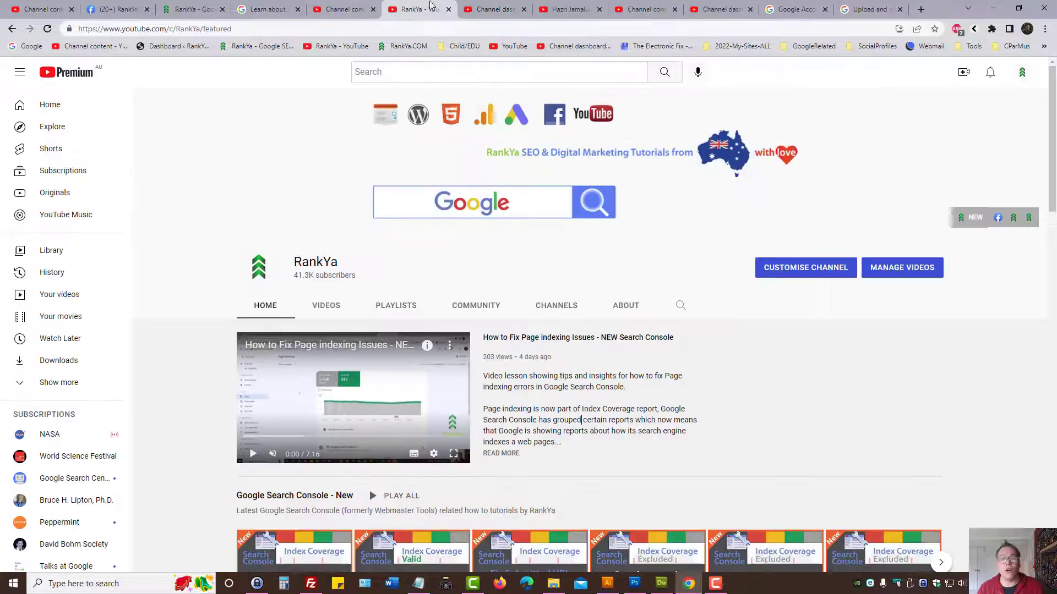